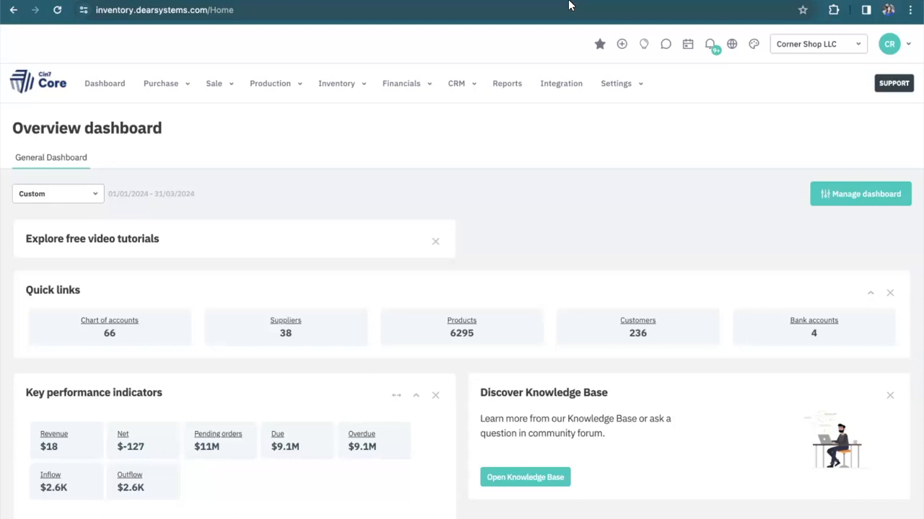
pyautogui.moveTo(401, 31)
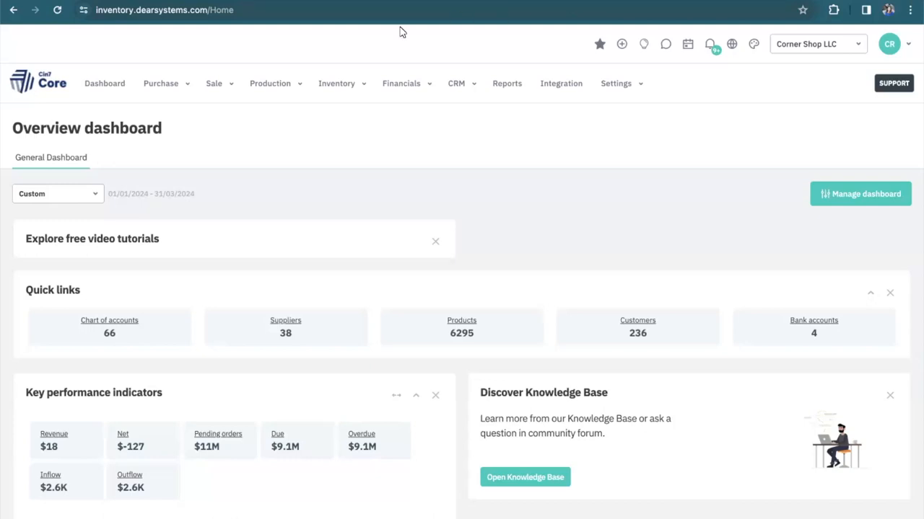
# Browse the Sales, Production and Inventory menus, then reach Reference Books under Settings
pyautogui.click(214, 82)
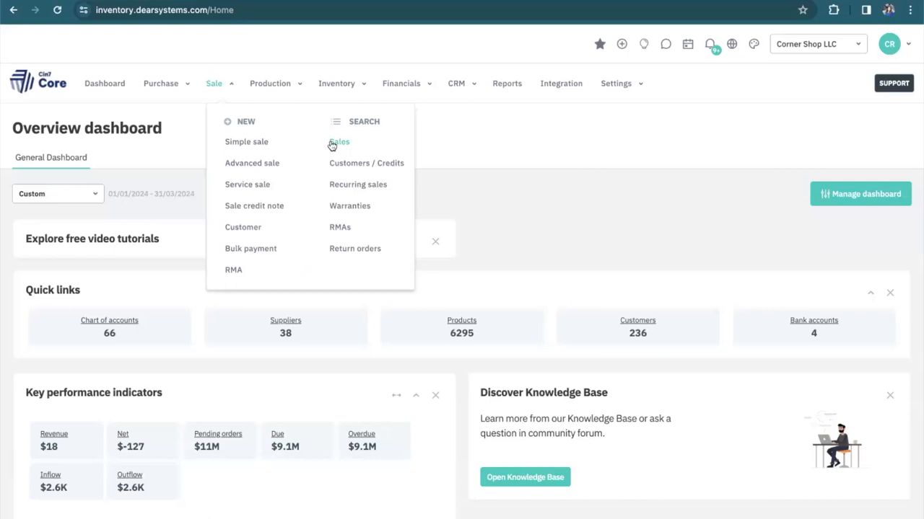
pyautogui.moveTo(194, 85)
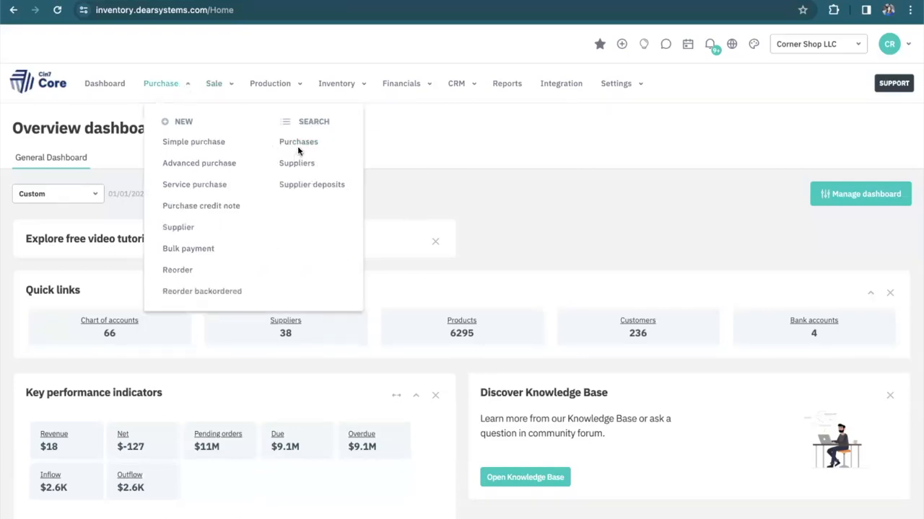
pyautogui.click(270, 83)
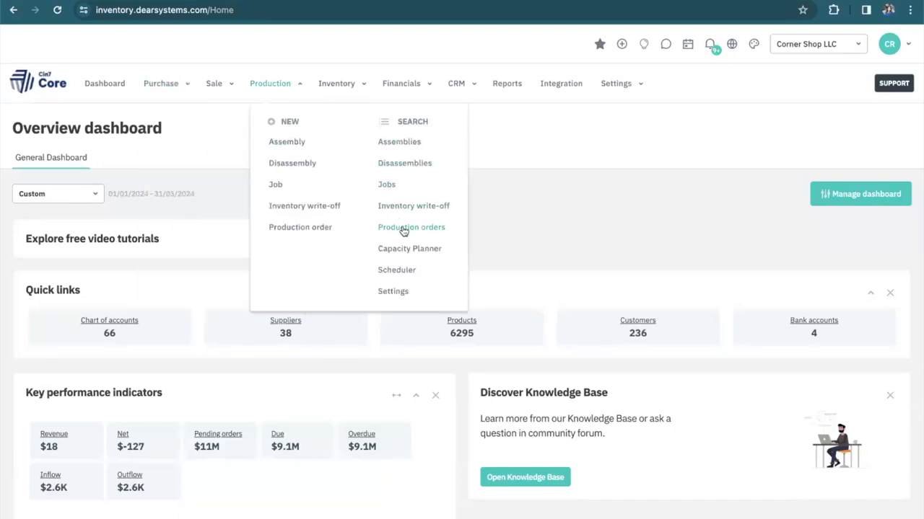
pyautogui.click(337, 83)
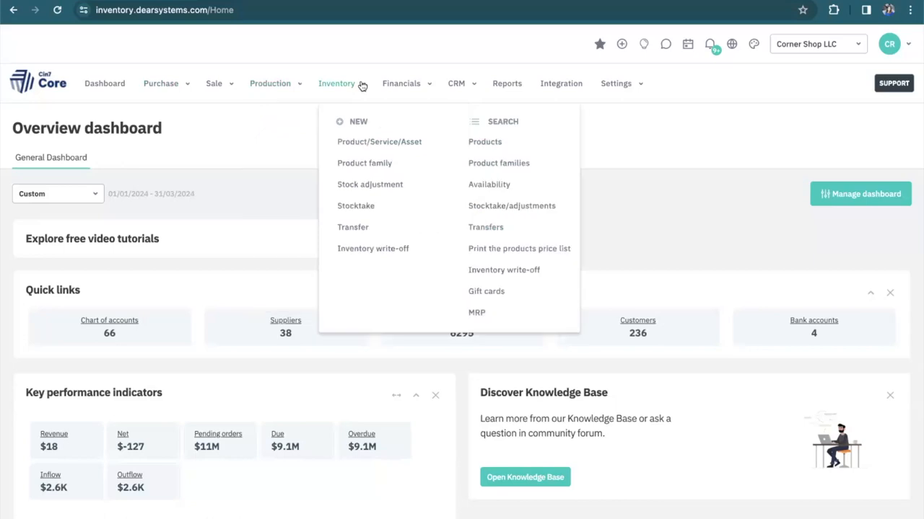
pyautogui.moveTo(488, 185)
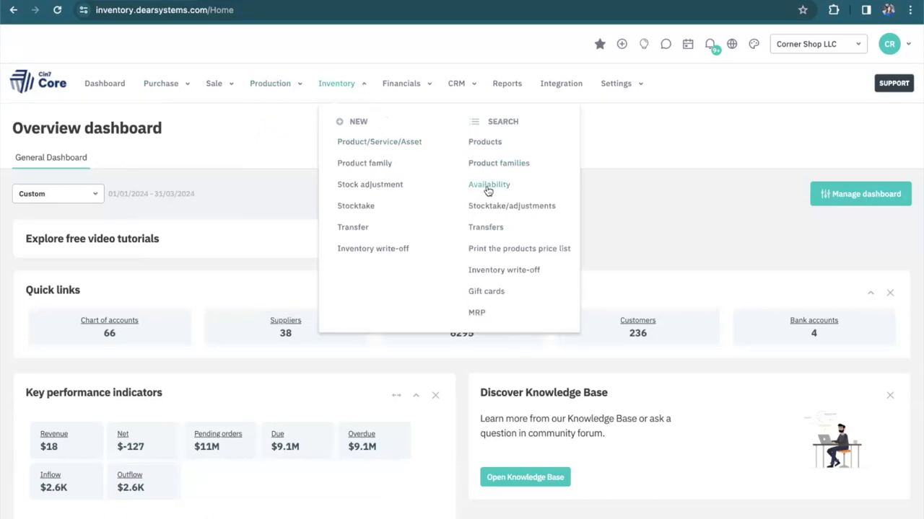
pyautogui.moveTo(488, 232)
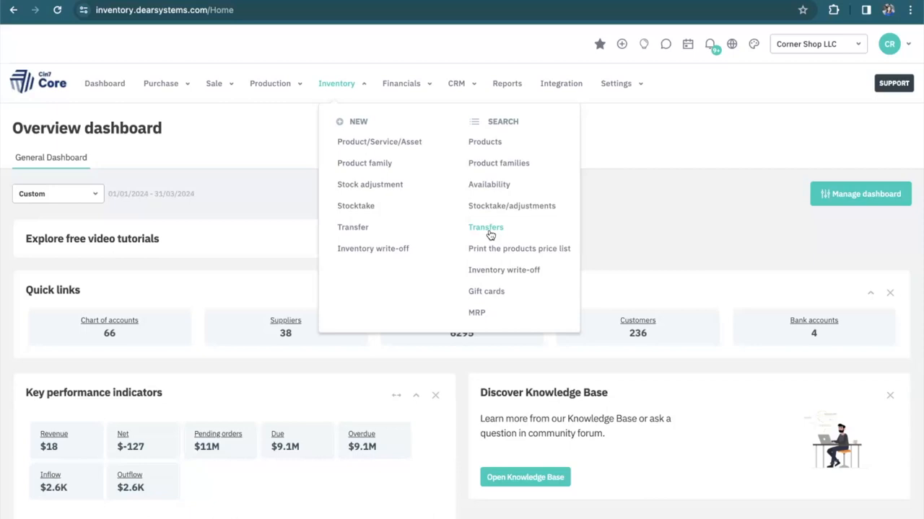
pyautogui.moveTo(640, 90)
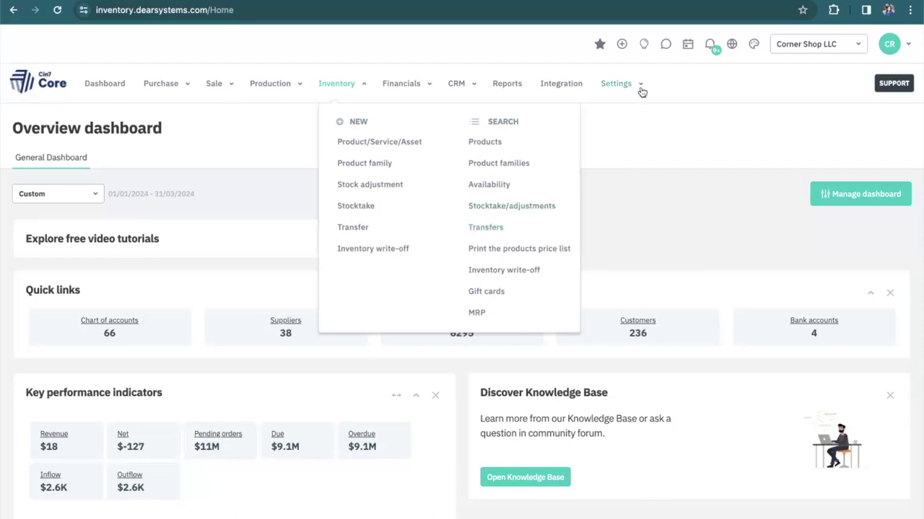
pyautogui.click(615, 83)
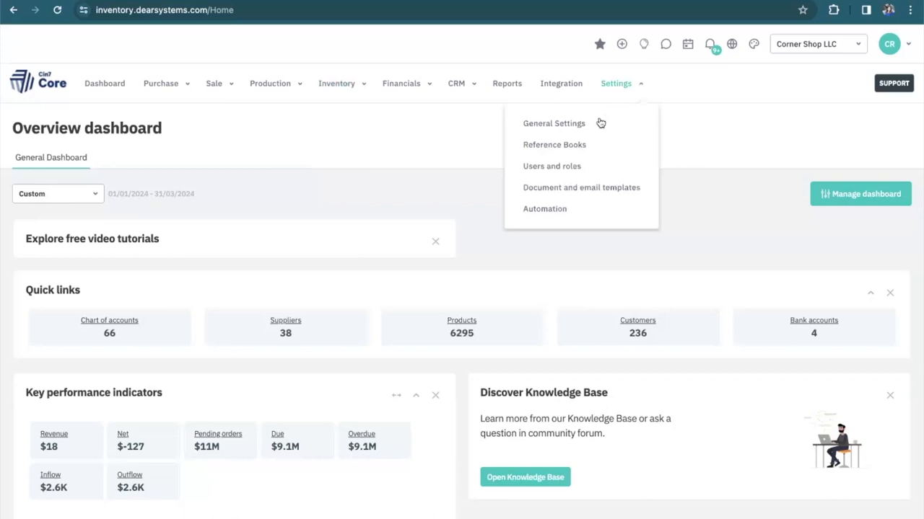
pyautogui.click(554, 145)
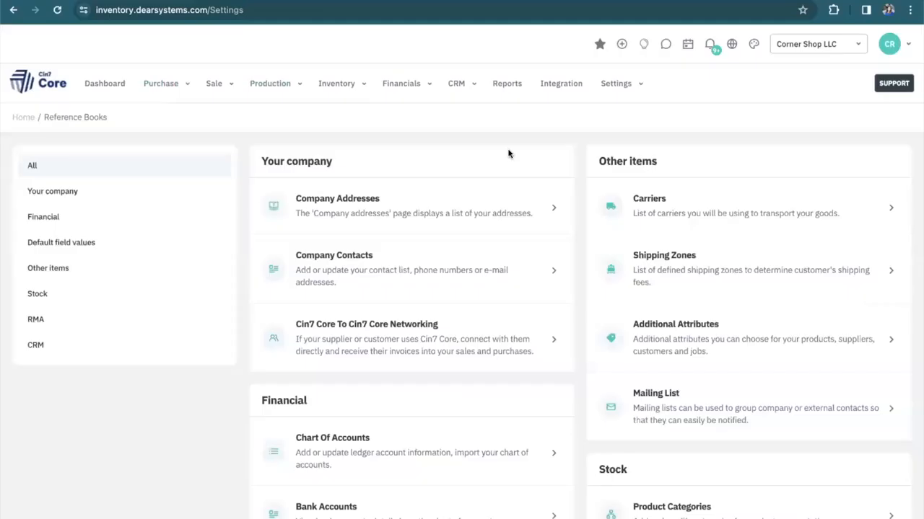
# Show the Locations and bins list and pick the Corner Shop LLC location
pyautogui.click(37, 294)
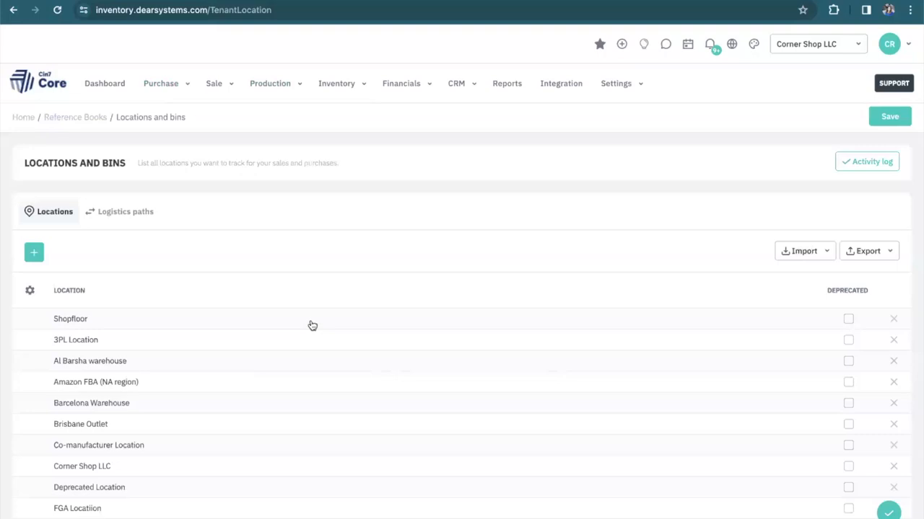
pyautogui.scroll(-3)
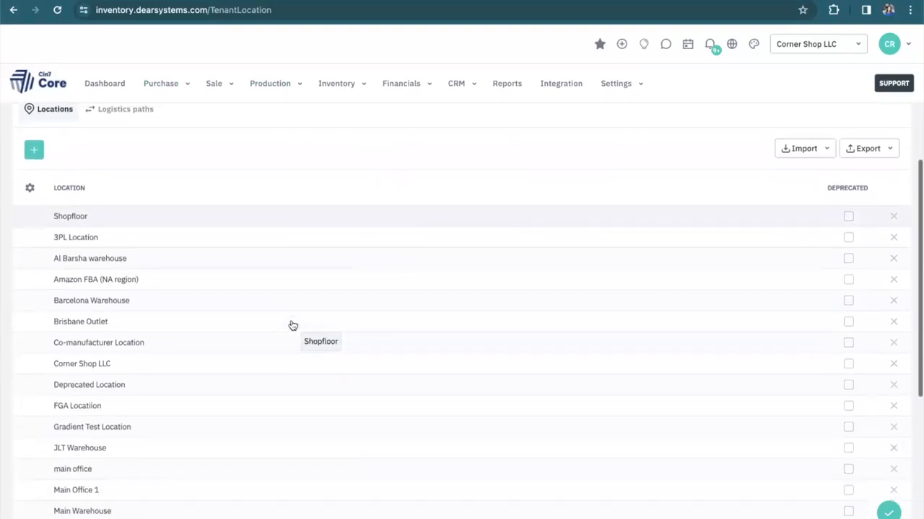
pyautogui.click(80, 328)
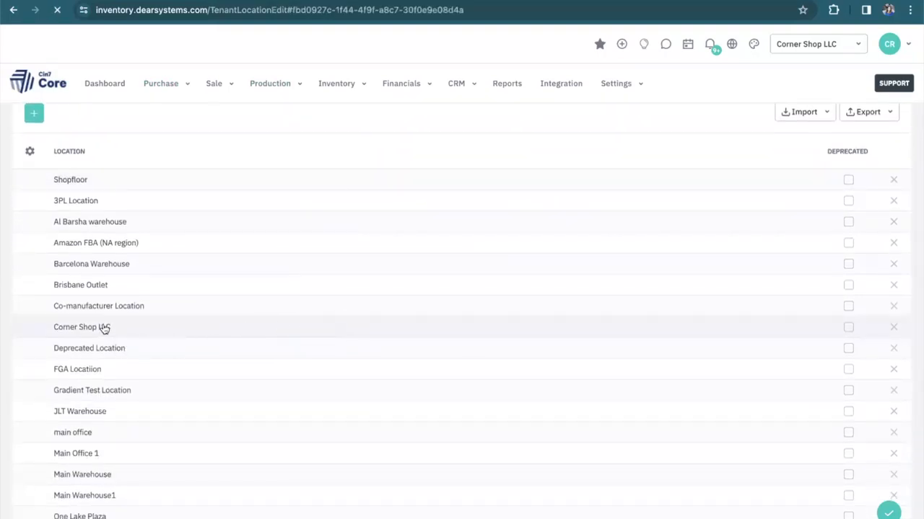
# View Corner Shop LLC's transfer planning settings with Shopfloor as demand location
pyautogui.click(75, 326)
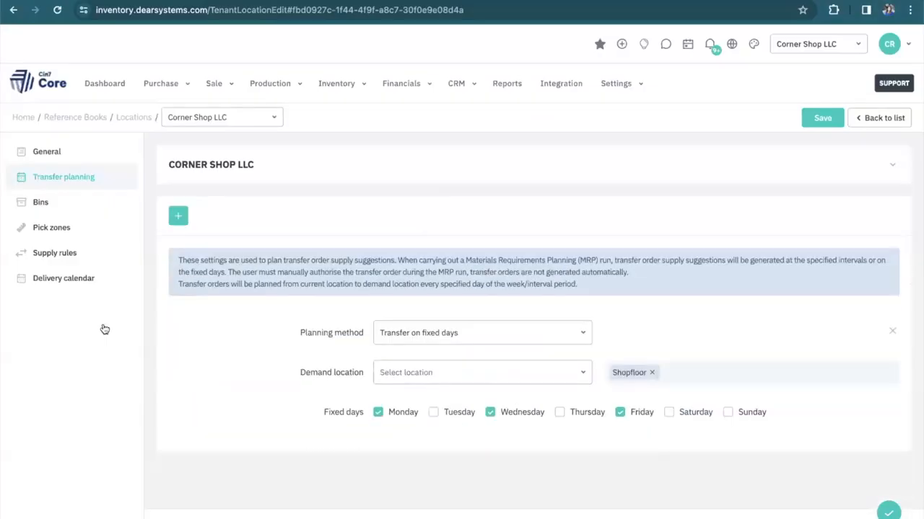
pyautogui.moveTo(55, 253)
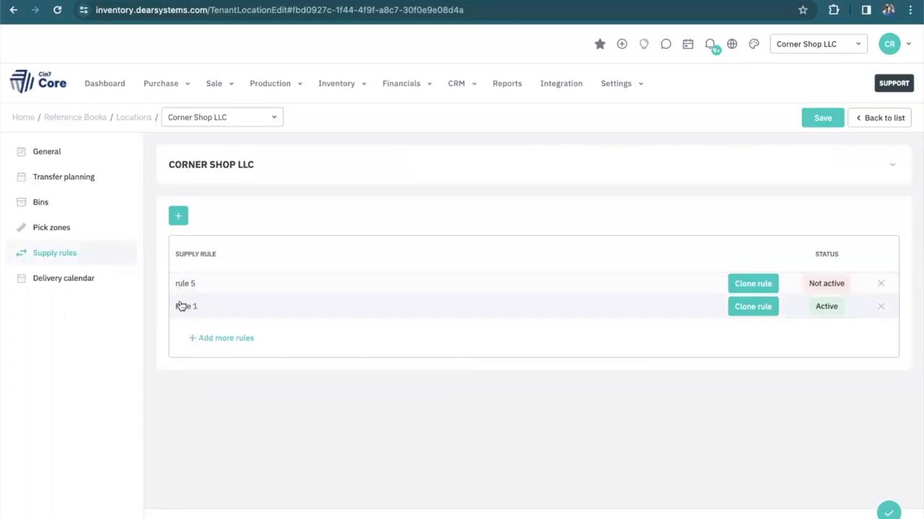
# Review Rule 1's Liquor products and its produce, transfer, purchase action sequence
pyautogui.click(186, 306)
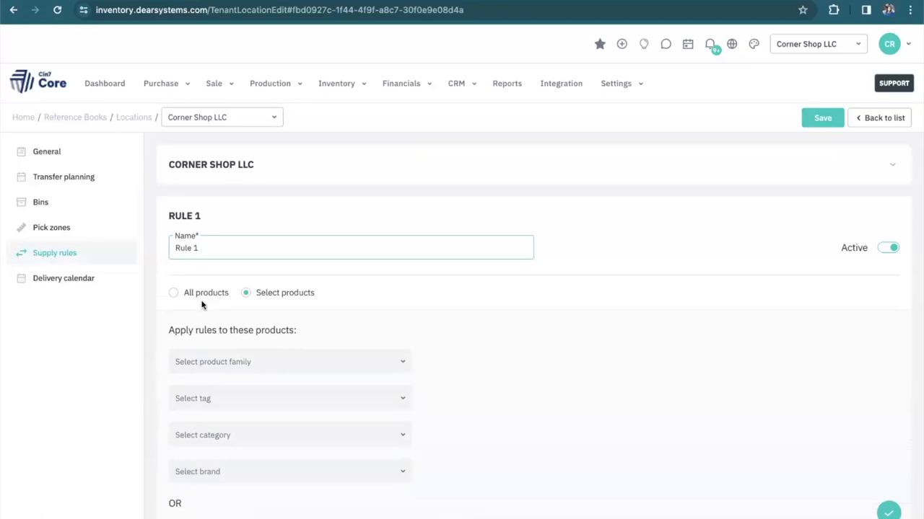
pyautogui.moveTo(185, 299)
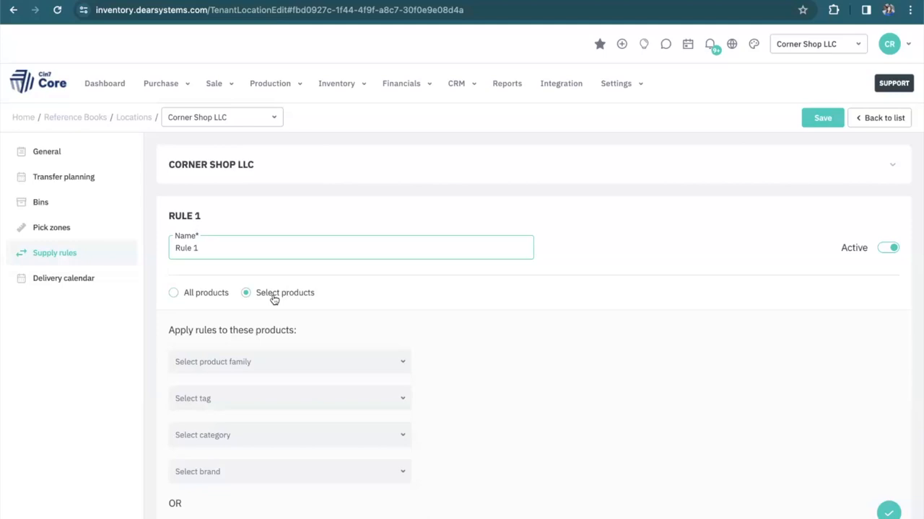
pyautogui.scroll(-3)
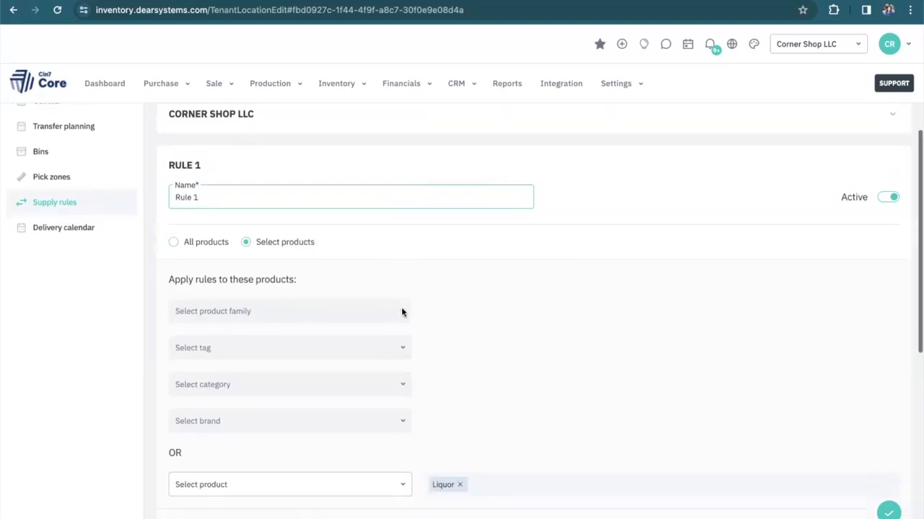
pyautogui.scroll(-3)
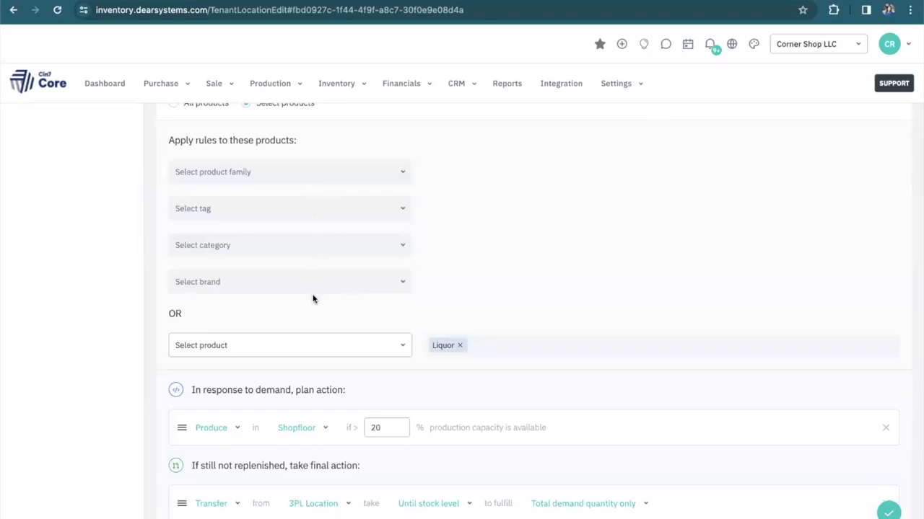
pyautogui.moveTo(411, 346)
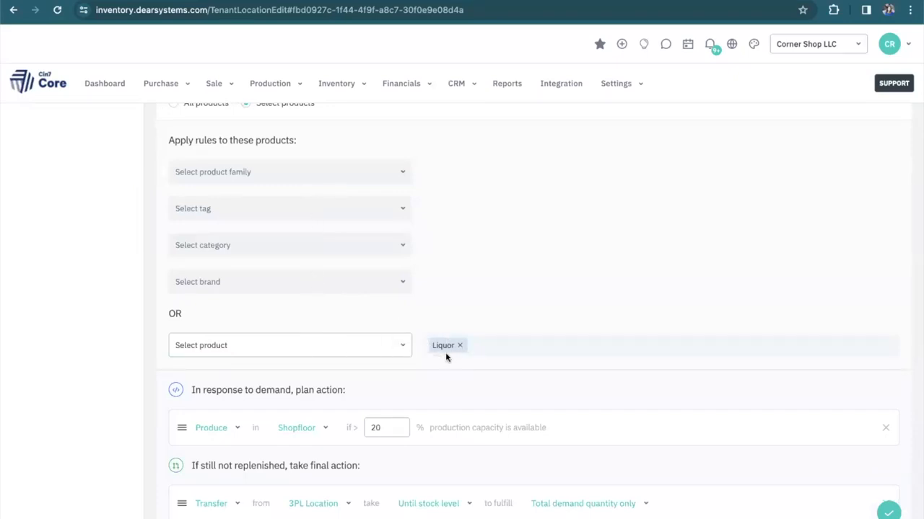
pyautogui.scroll(-3)
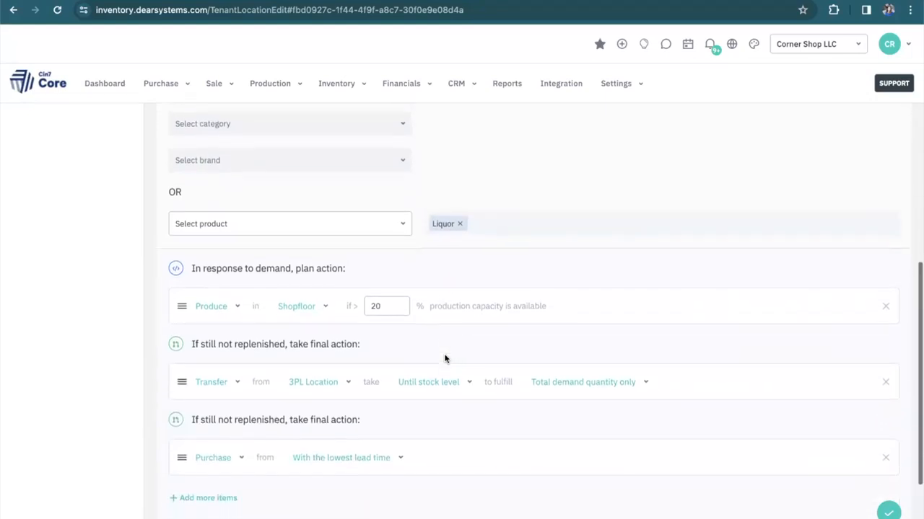
pyautogui.scroll(-3)
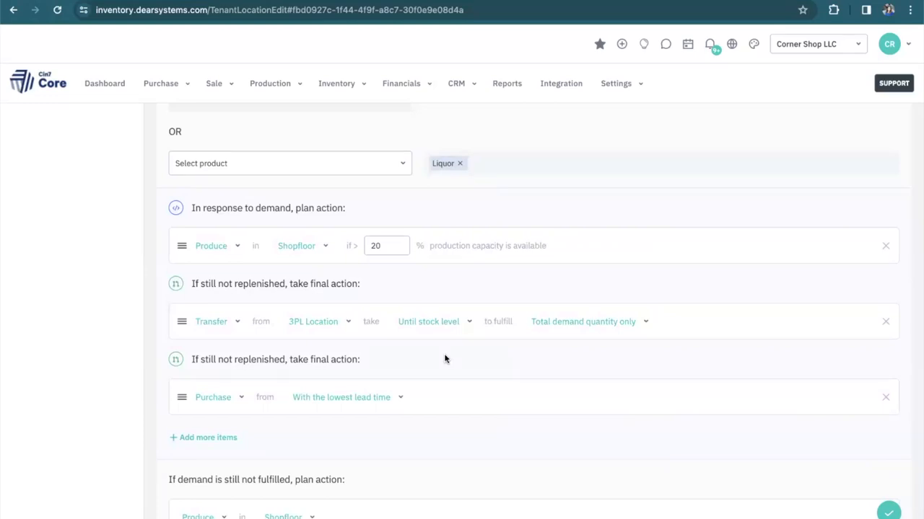
pyautogui.moveTo(361, 361)
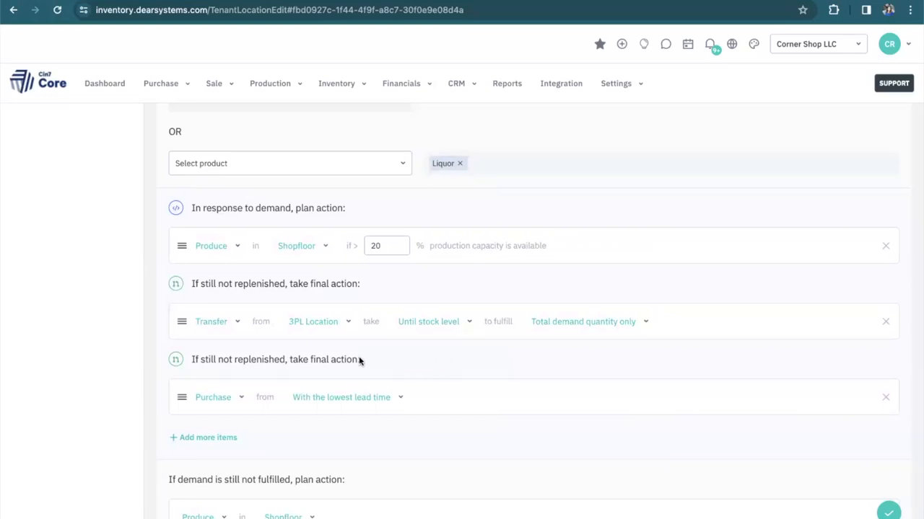
pyautogui.click(211, 245)
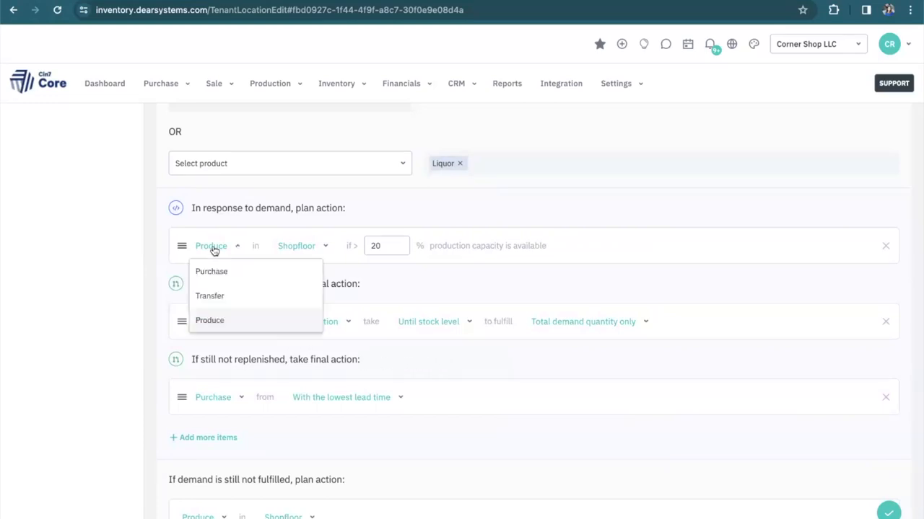
pyautogui.moveTo(303, 254)
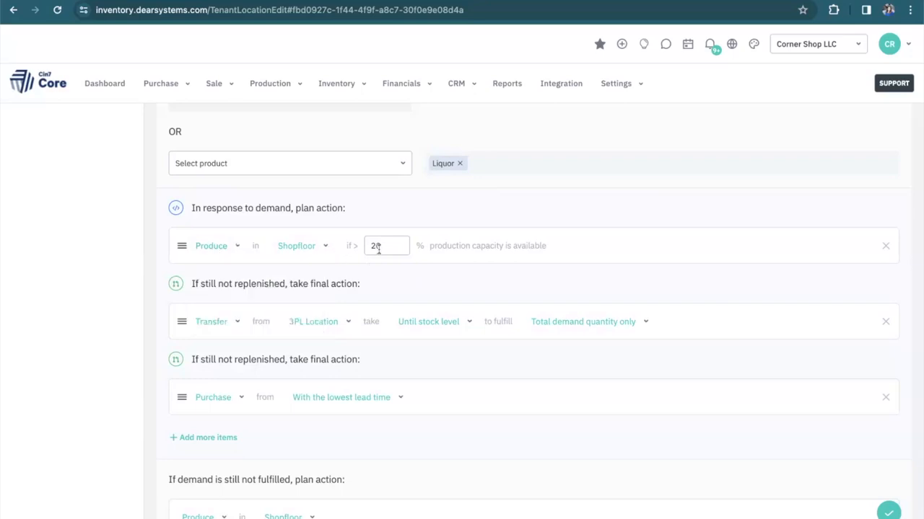
pyautogui.write('20')
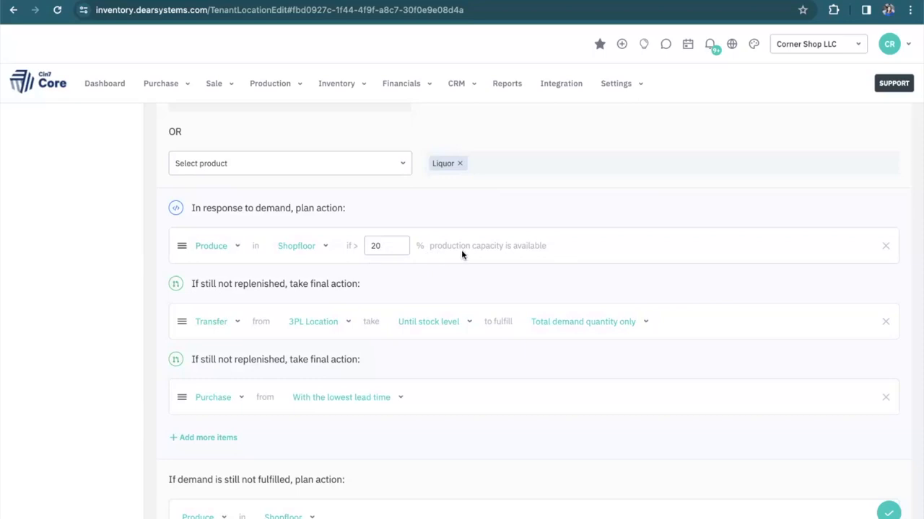
pyautogui.moveTo(225, 303)
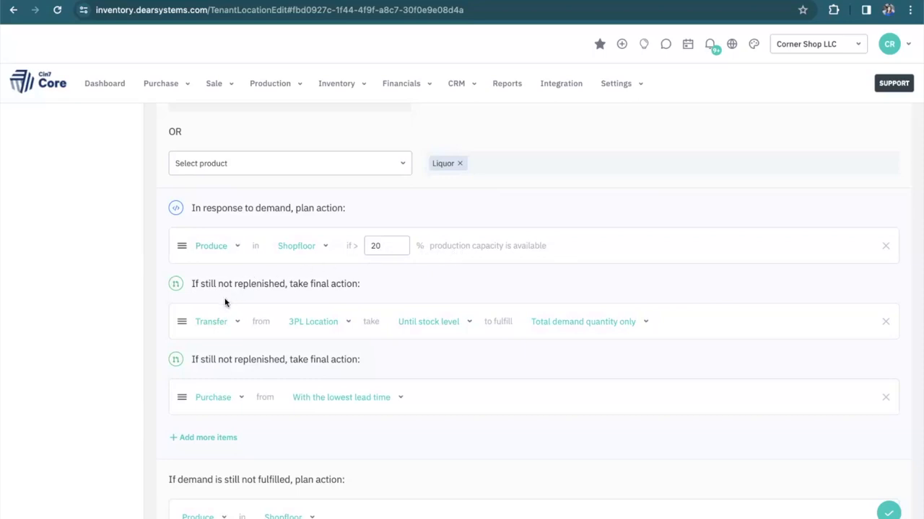
pyautogui.click(211, 322)
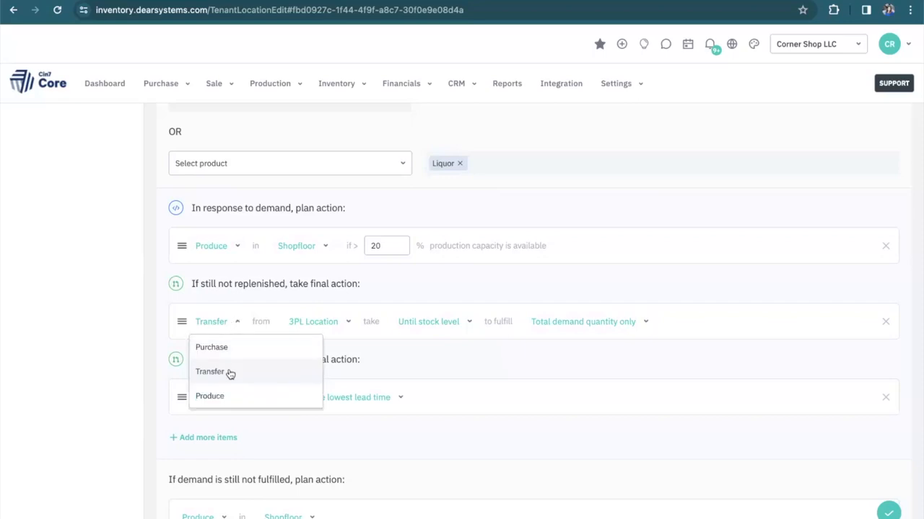
pyautogui.click(209, 372)
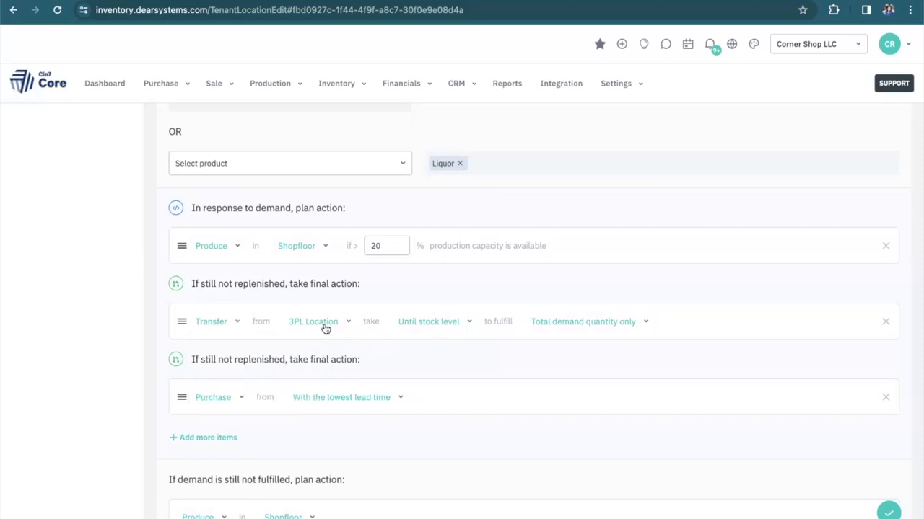
pyautogui.moveTo(461, 326)
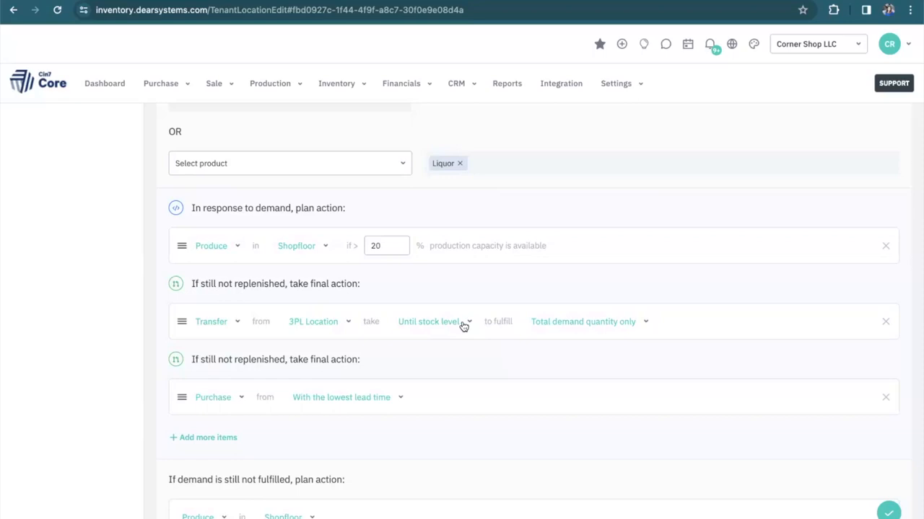
pyautogui.click(430, 322)
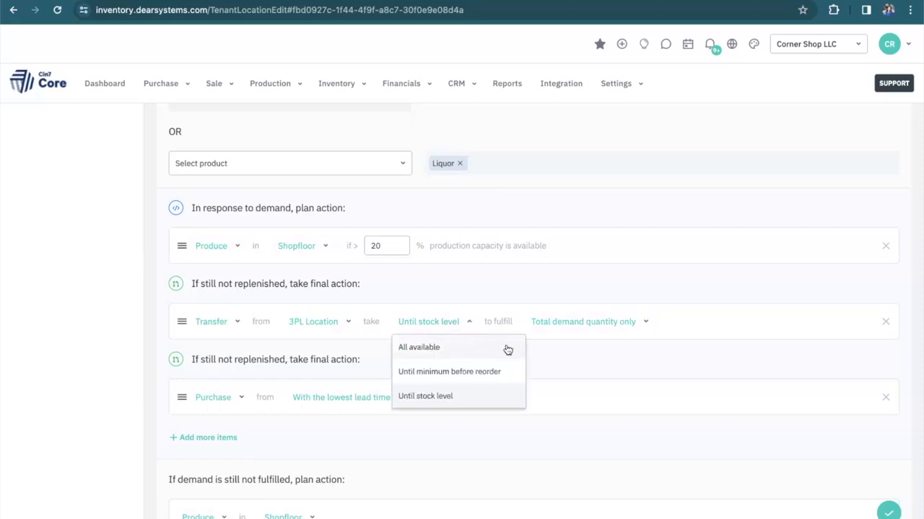
pyautogui.click(583, 322)
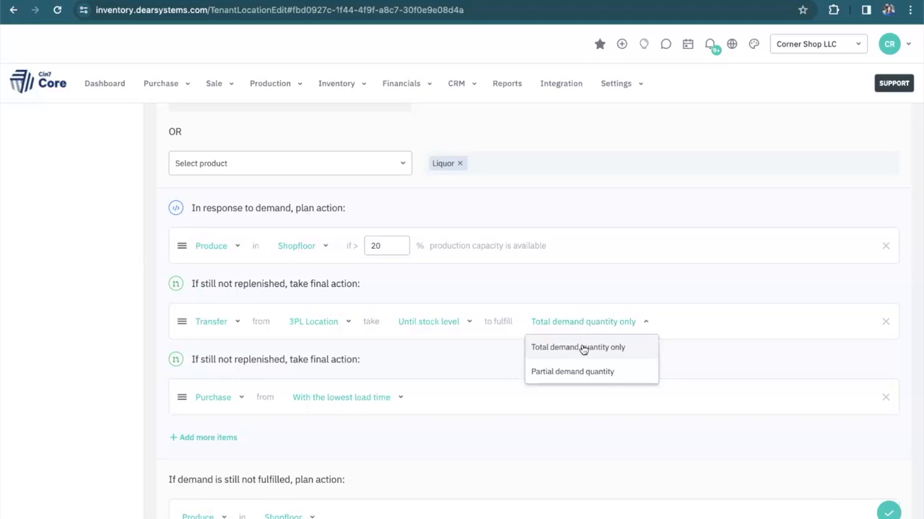
pyautogui.moveTo(482, 366)
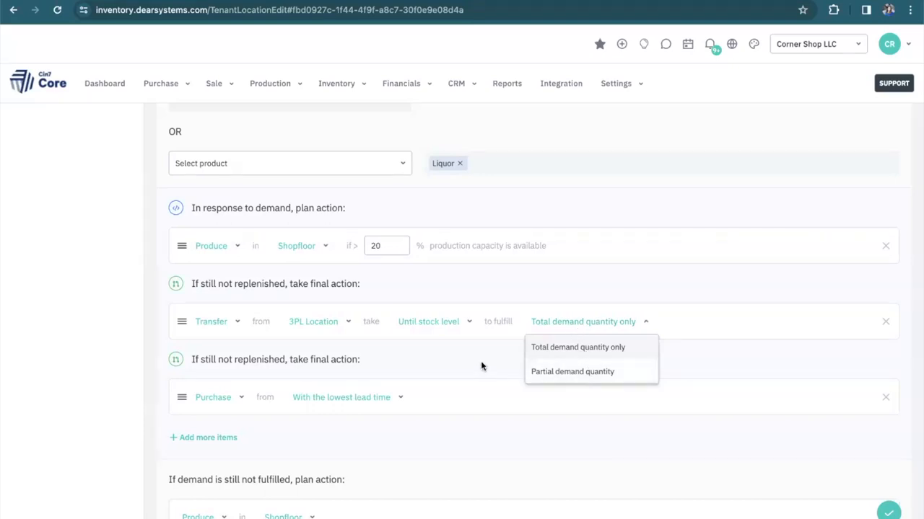
pyautogui.click(577, 346)
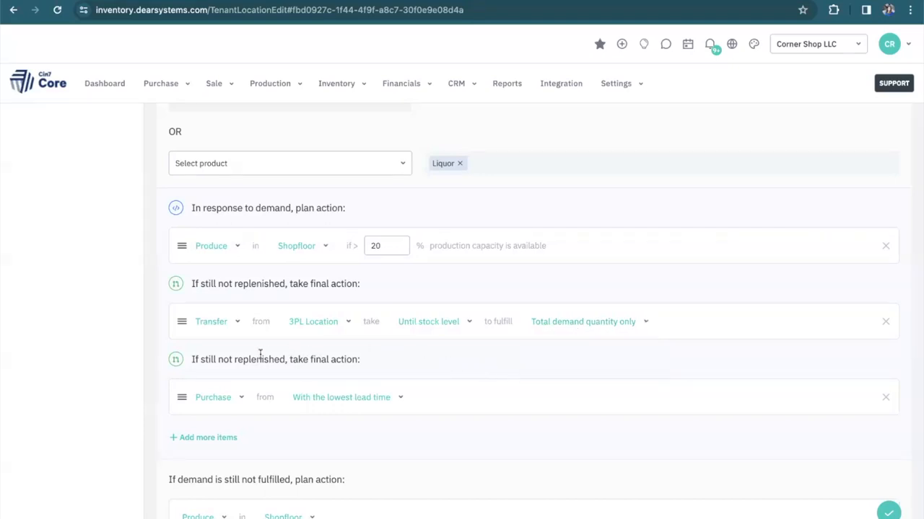
pyautogui.click(237, 399)
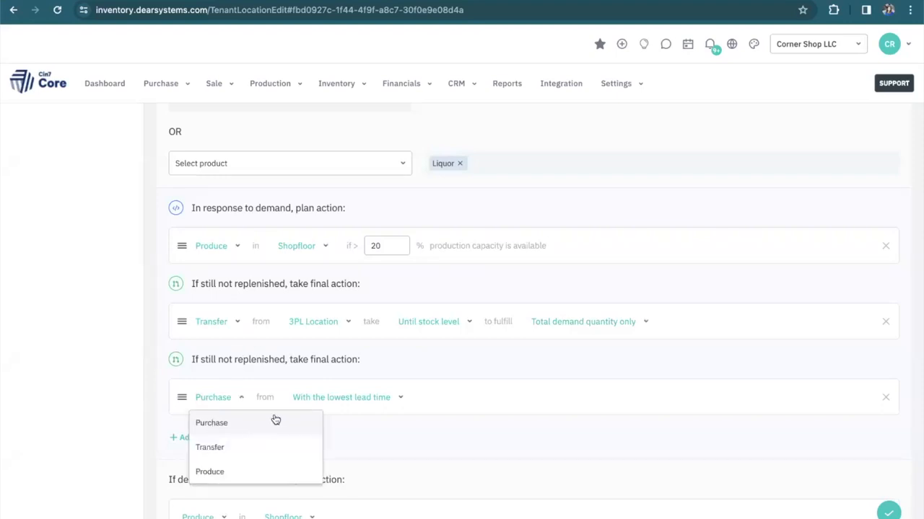
pyautogui.click(341, 398)
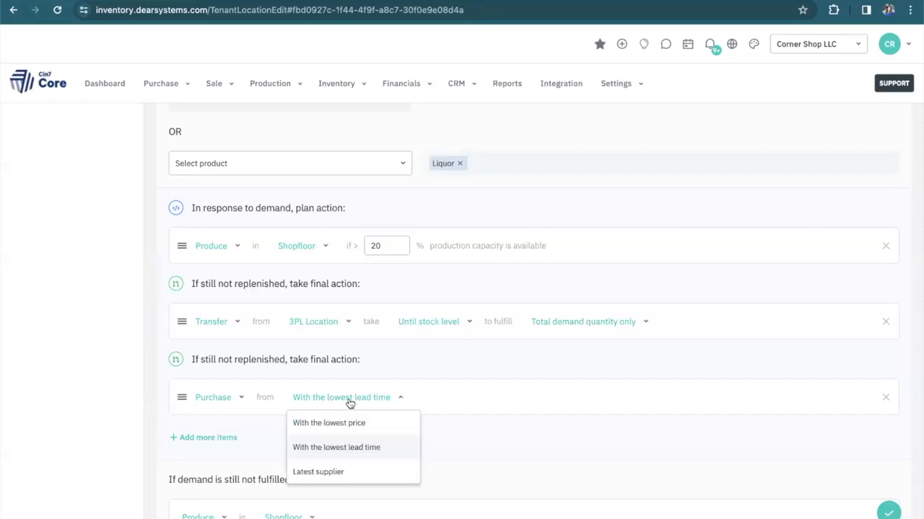
pyautogui.moveTo(352, 410)
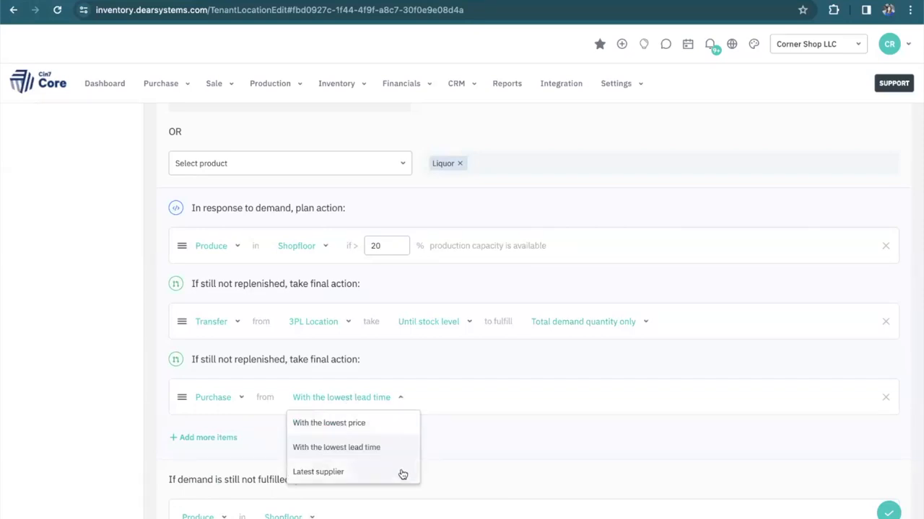
pyautogui.moveTo(434, 445)
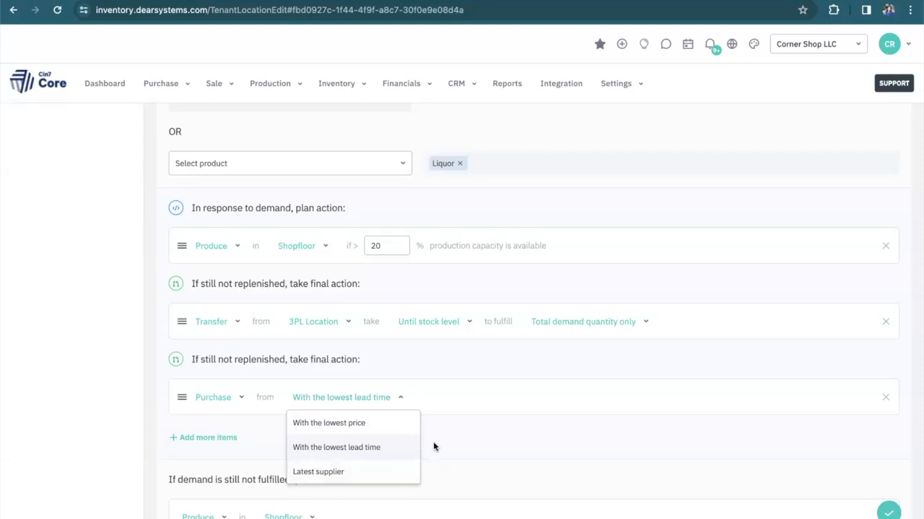
pyautogui.click(336, 447)
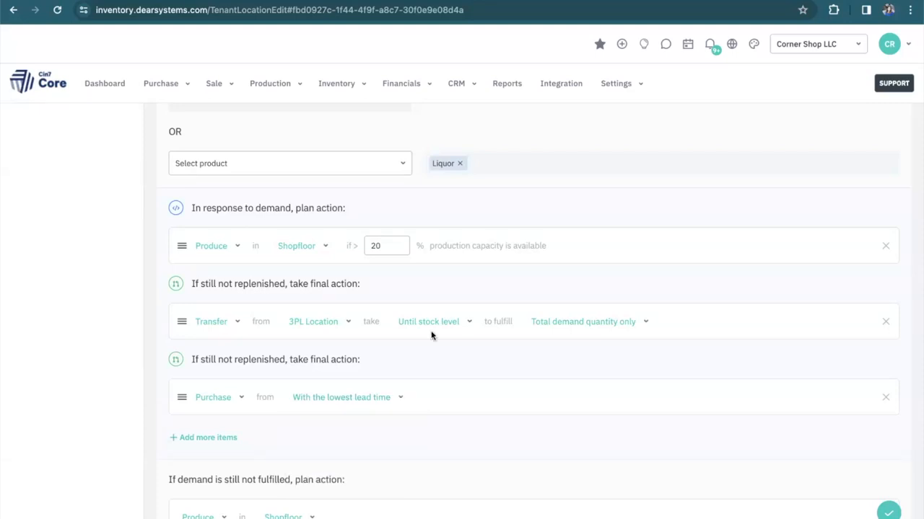
pyautogui.scroll(3)
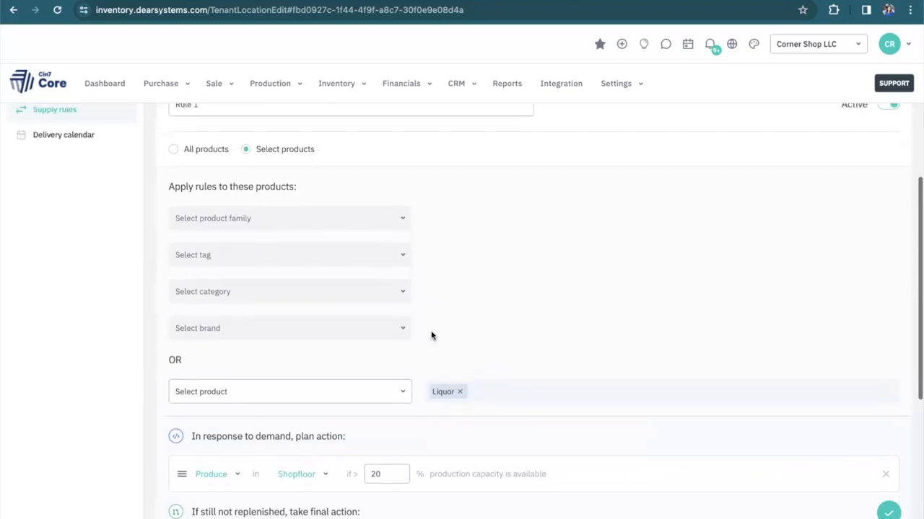
pyautogui.scroll(3)
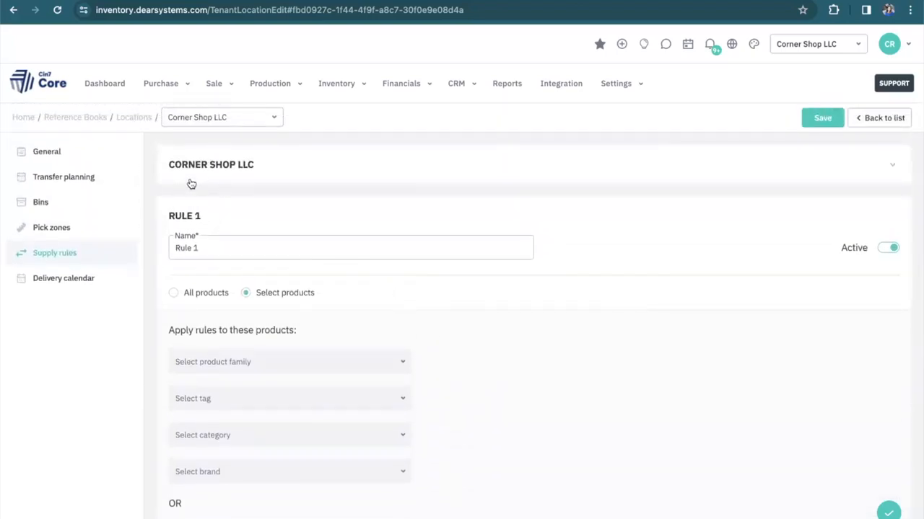
# Keep the planning method on transfers on fixed days (Monday, Wednesday, Friday) to Shopfloor
pyautogui.click(63, 176)
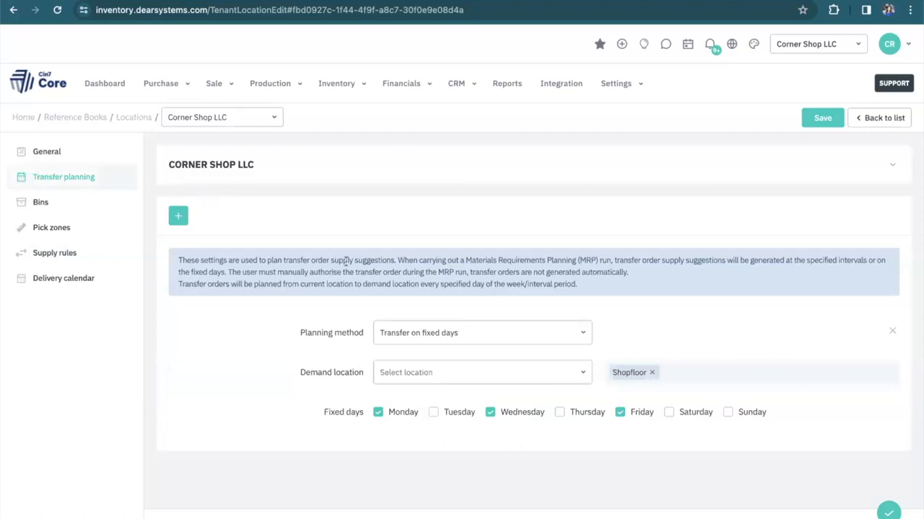
pyautogui.moveTo(361, 404)
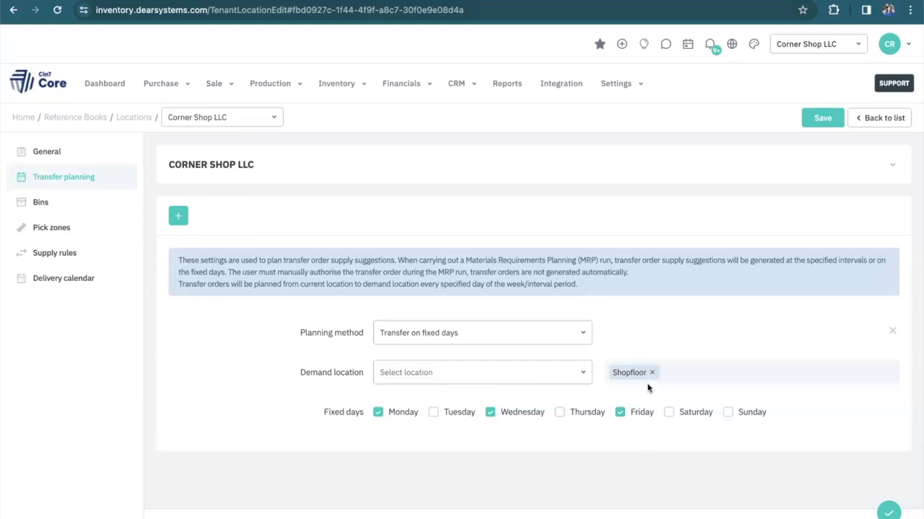
pyautogui.moveTo(612, 390)
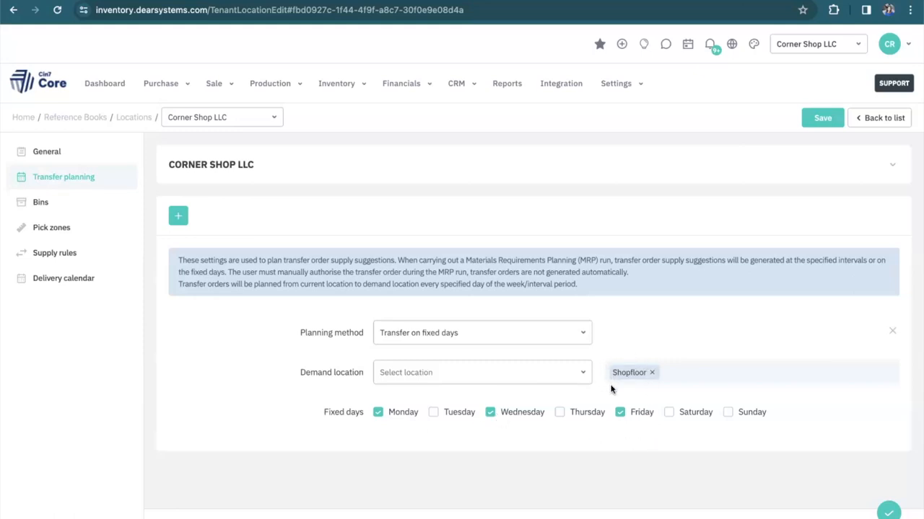
pyautogui.moveTo(580, 333)
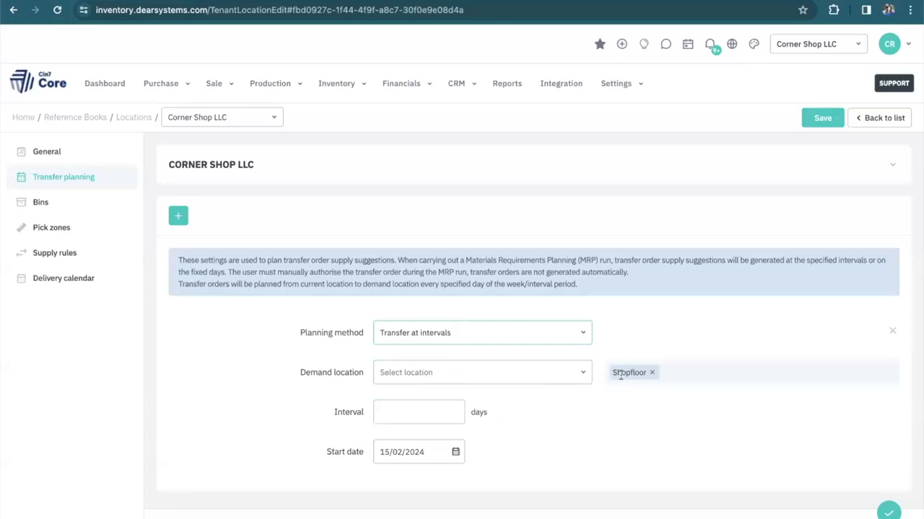
pyautogui.moveTo(447, 410)
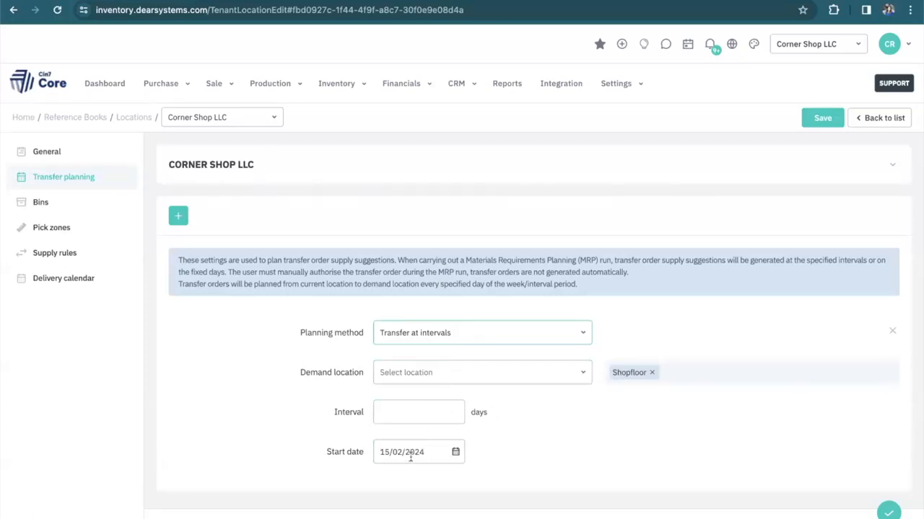
pyautogui.click(482, 332)
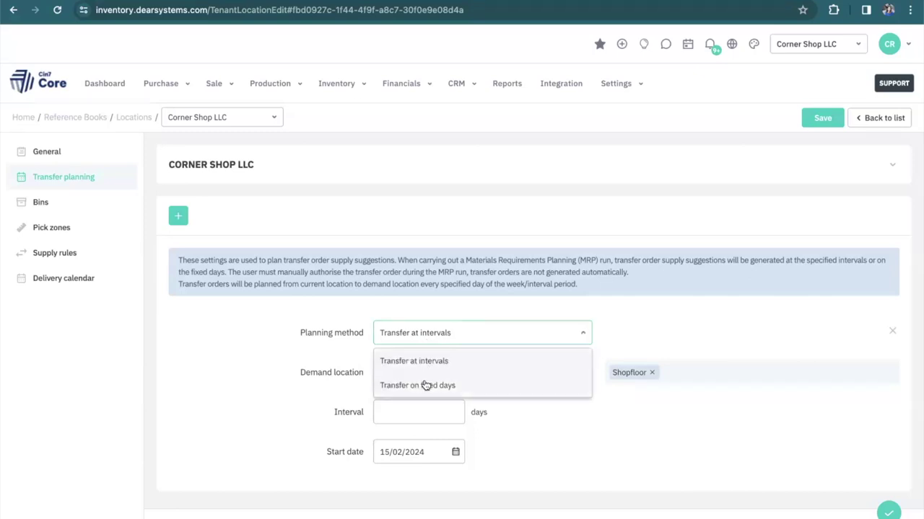
pyautogui.click(417, 385)
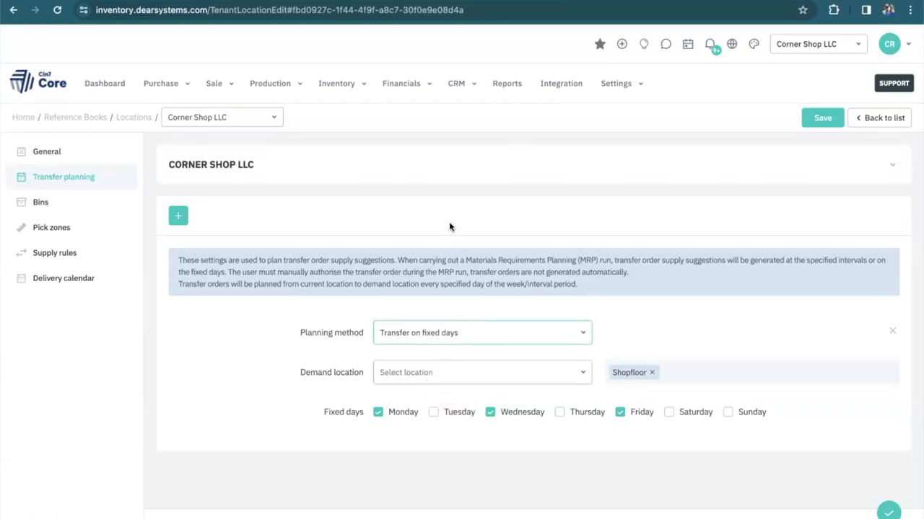
pyautogui.moveTo(381, 99)
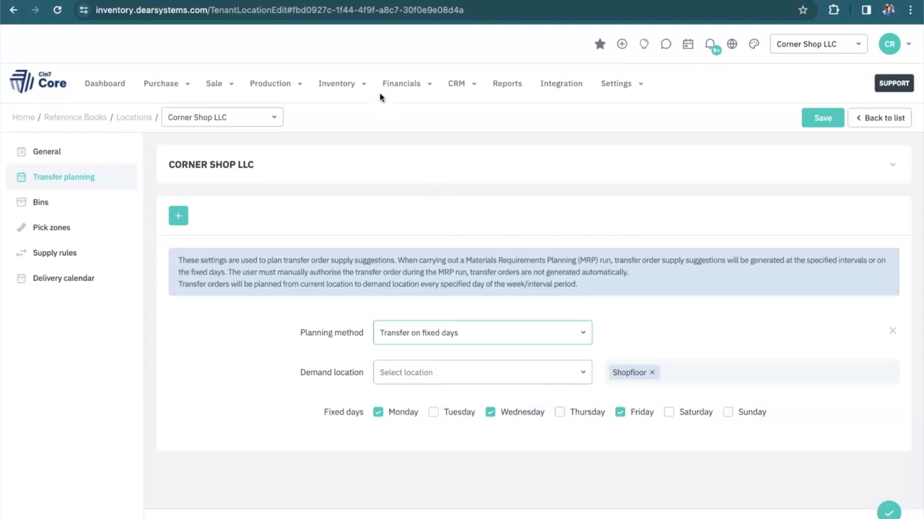
# Leave the location record unsaved and go to the MRP runs list via Inventory
pyautogui.click(336, 83)
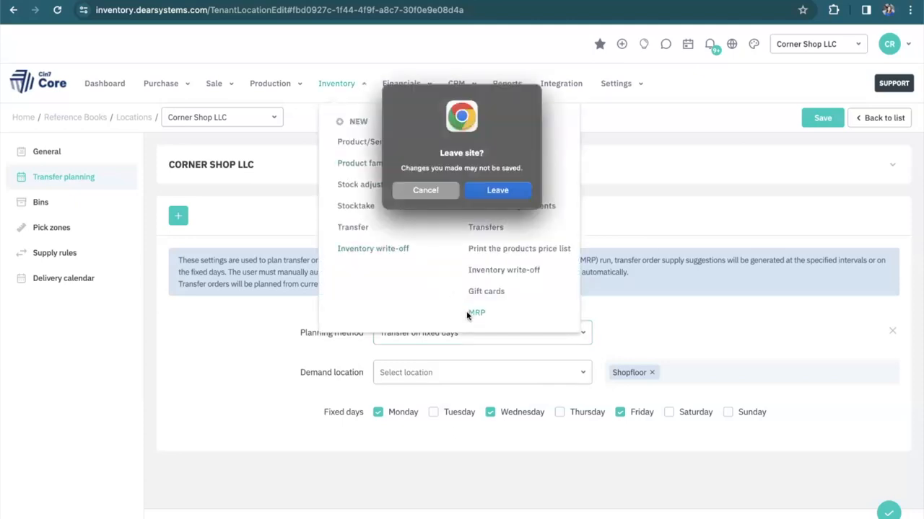
pyautogui.click(496, 190)
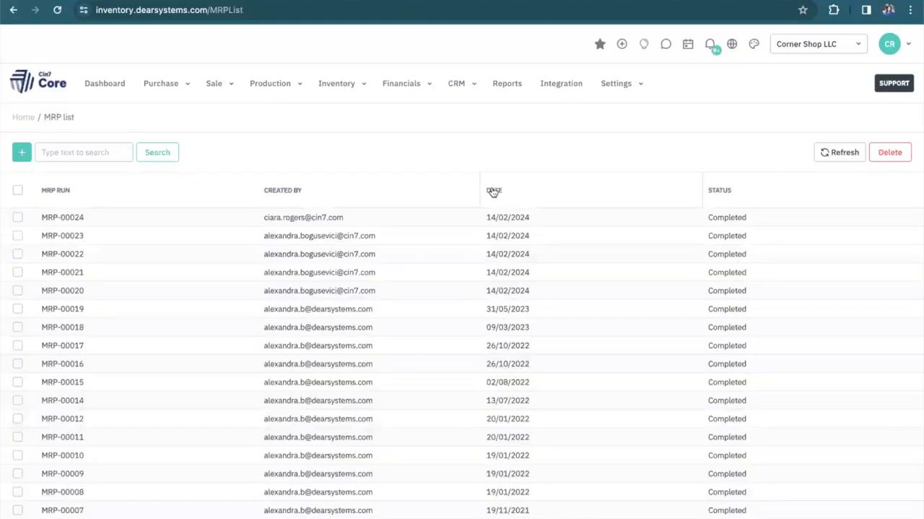
pyautogui.moveTo(465, 189)
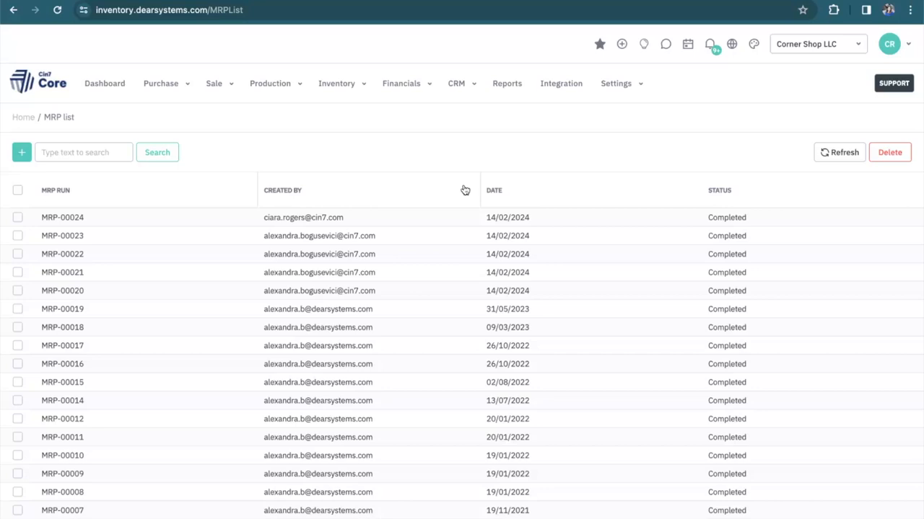
pyautogui.moveTo(46, 131)
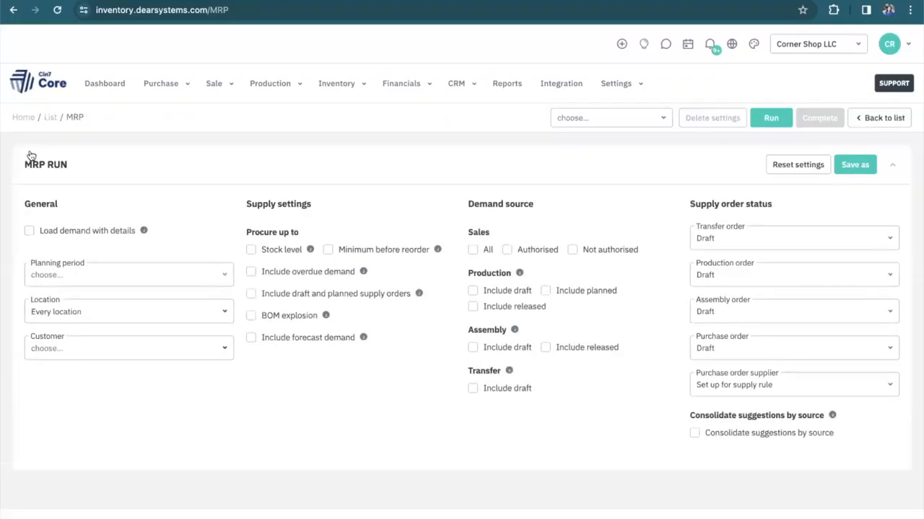
pyautogui.moveTo(173, 263)
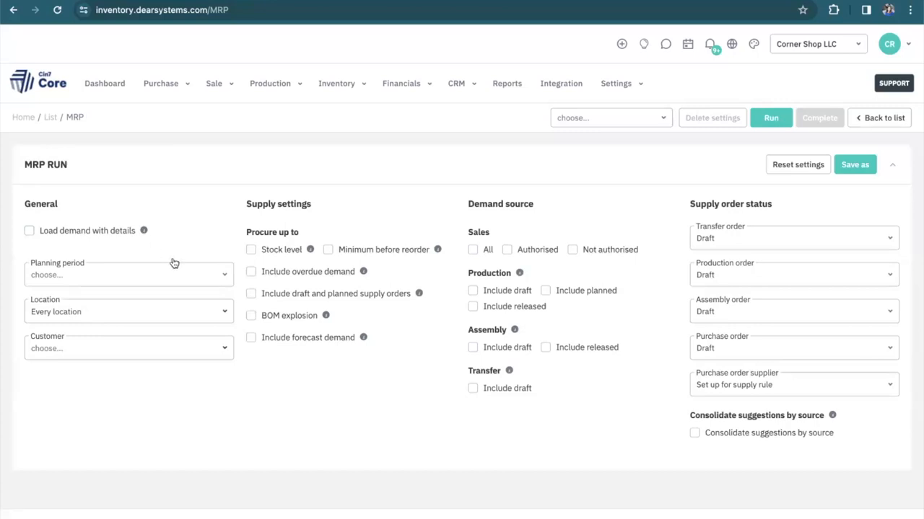
pyautogui.moveTo(500, 222)
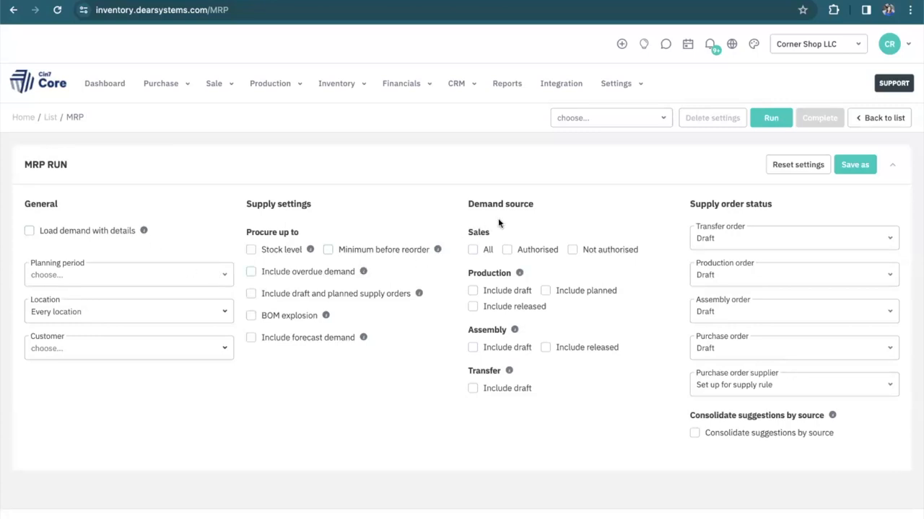
pyautogui.moveTo(661, 118)
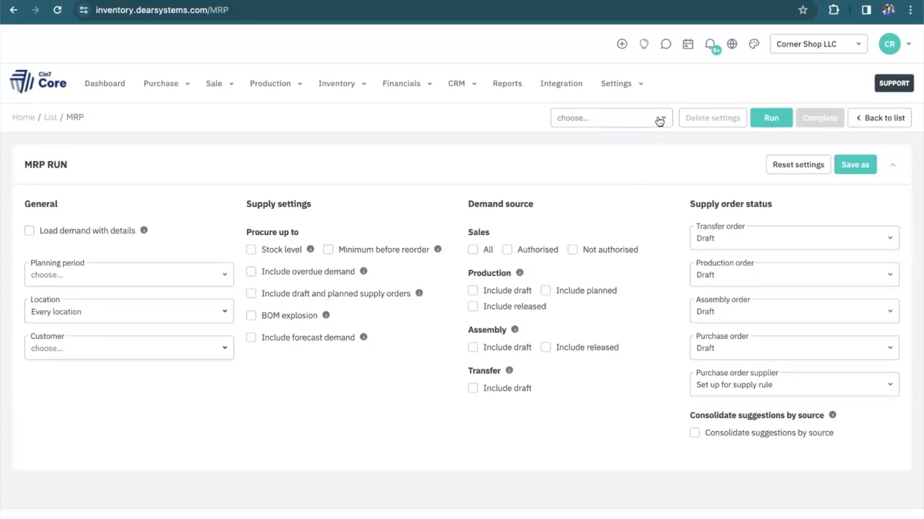
# Load the saved MRP Demo settings into the new MRP run
pyautogui.click(612, 118)
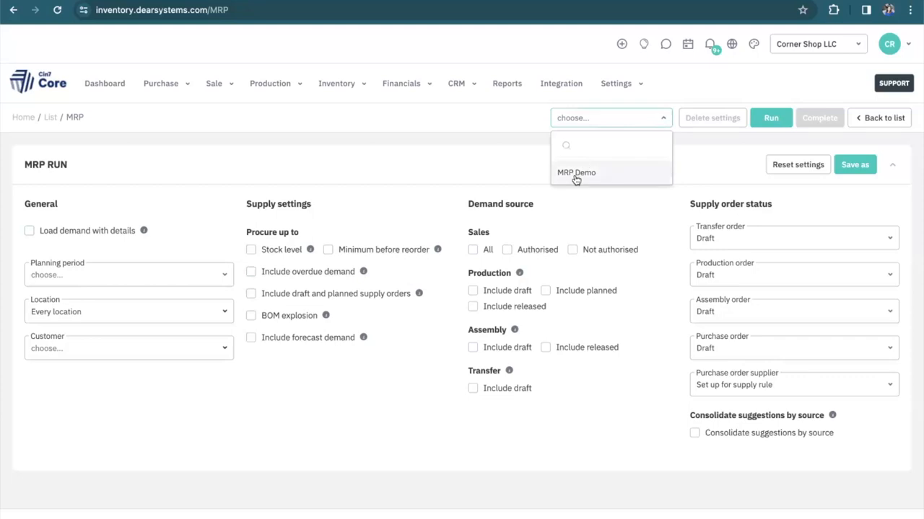
pyautogui.click(575, 173)
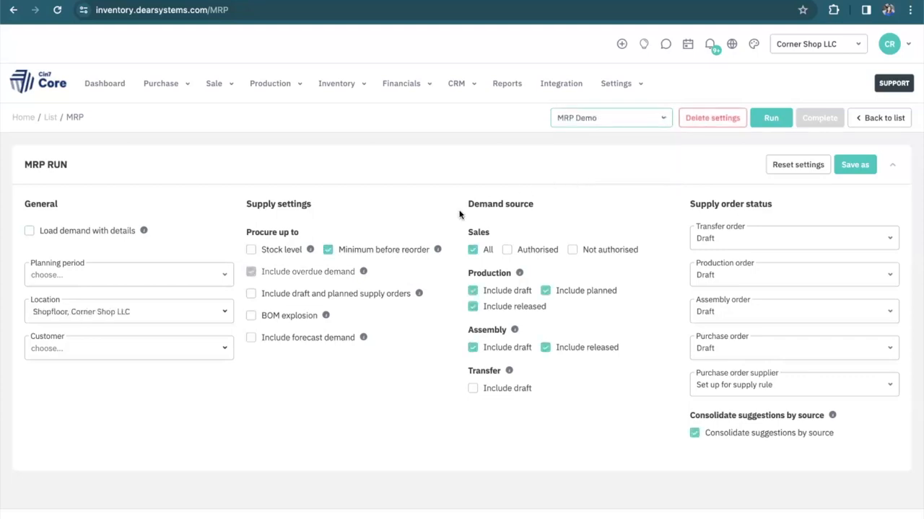
pyautogui.moveTo(106, 219)
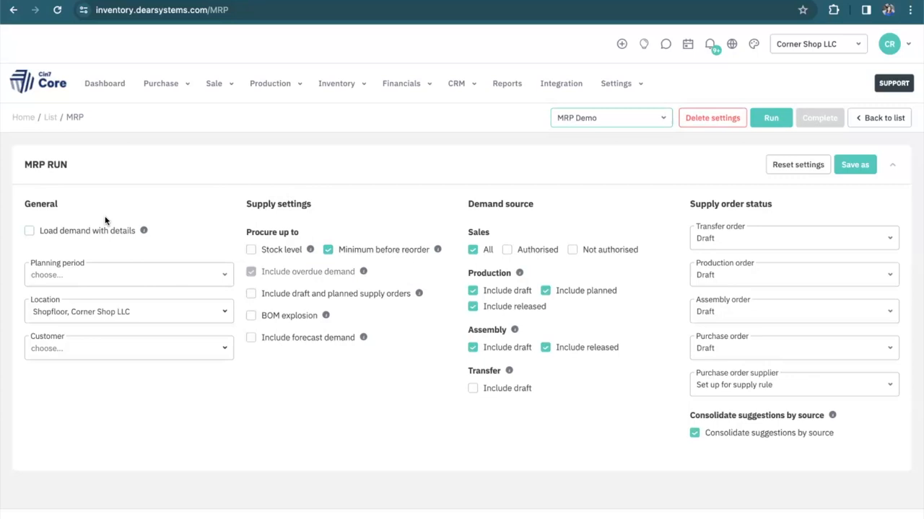
# Plan demand for this week, keeping Shopfloor and Corner Shop LLC as the run's locations
pyautogui.click(29, 231)
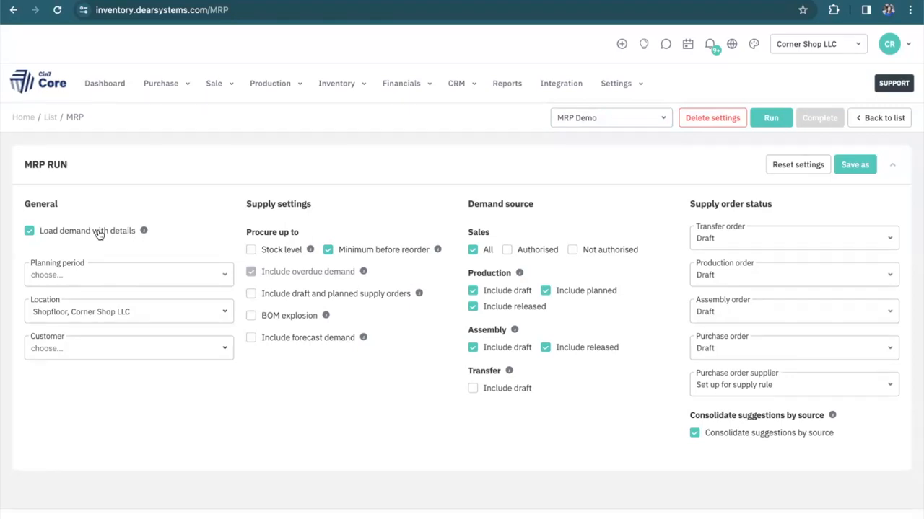
pyautogui.moveTo(136, 274)
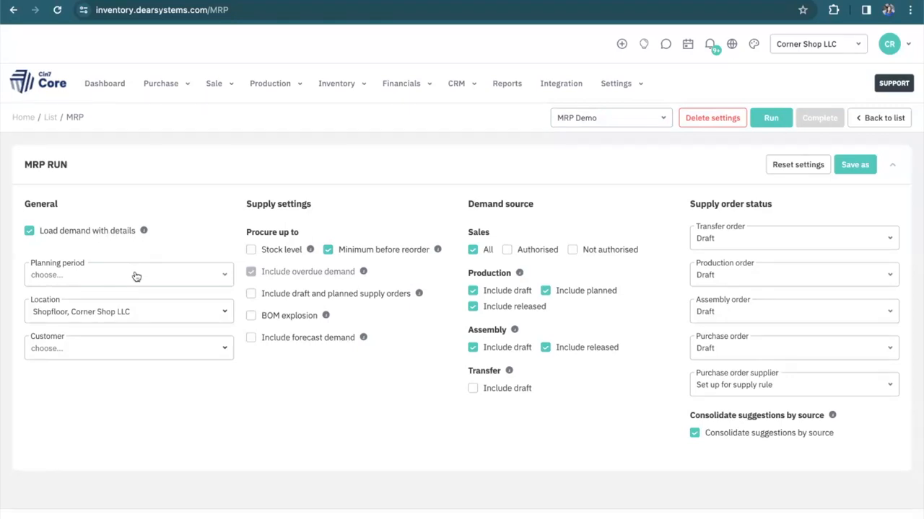
pyautogui.click(128, 274)
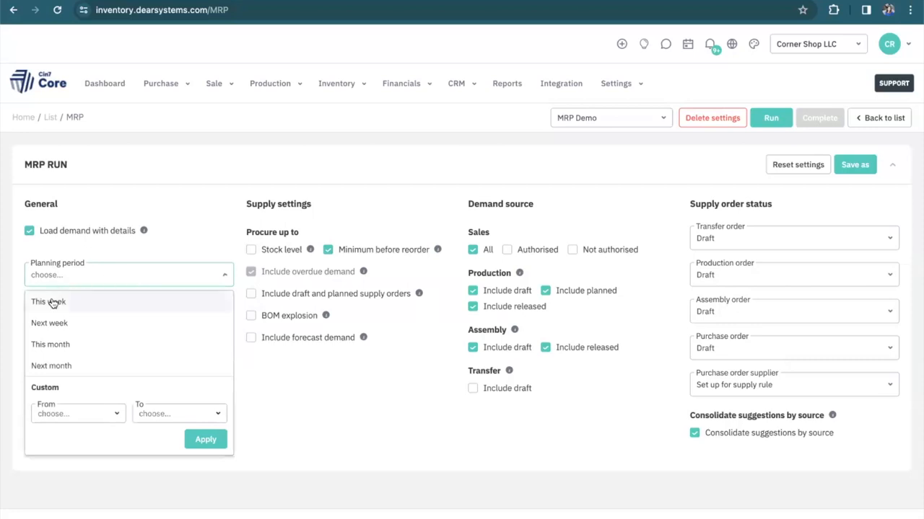
pyautogui.click(46, 303)
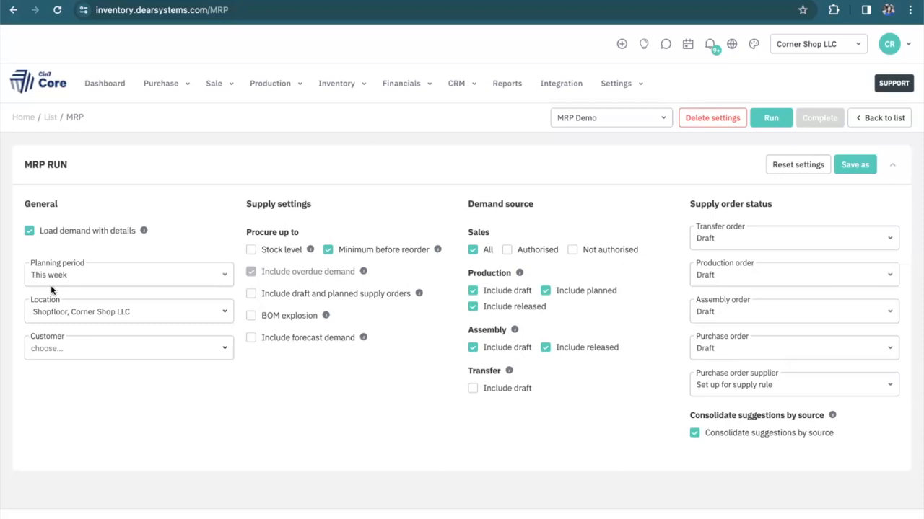
pyautogui.moveTo(37, 329)
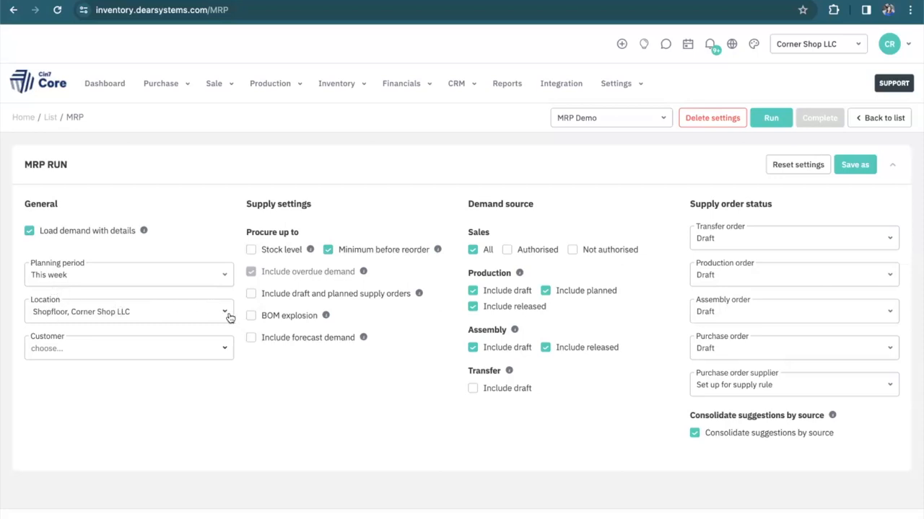
pyautogui.click(128, 312)
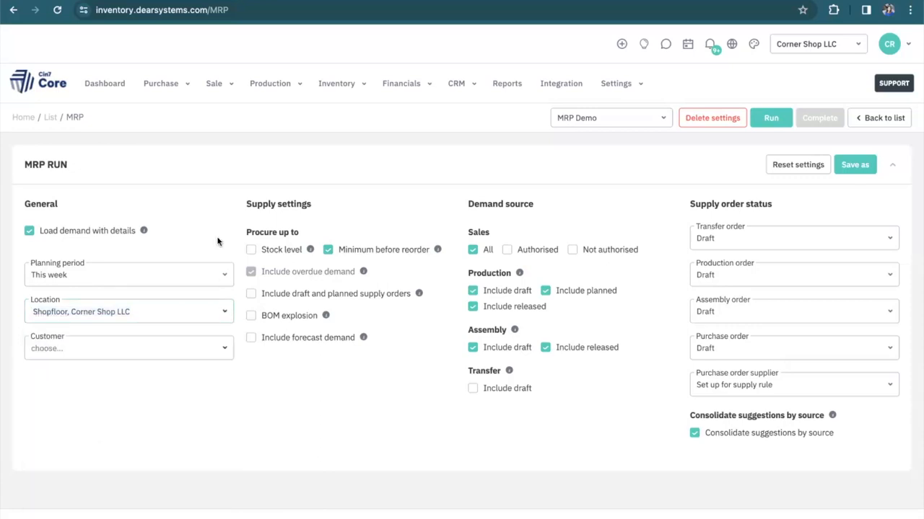
pyautogui.moveTo(267, 240)
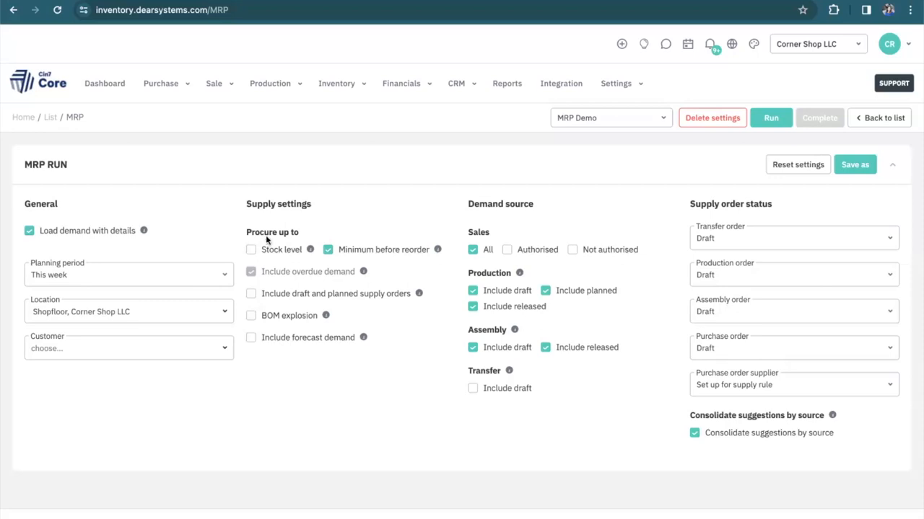
pyautogui.moveTo(655, 254)
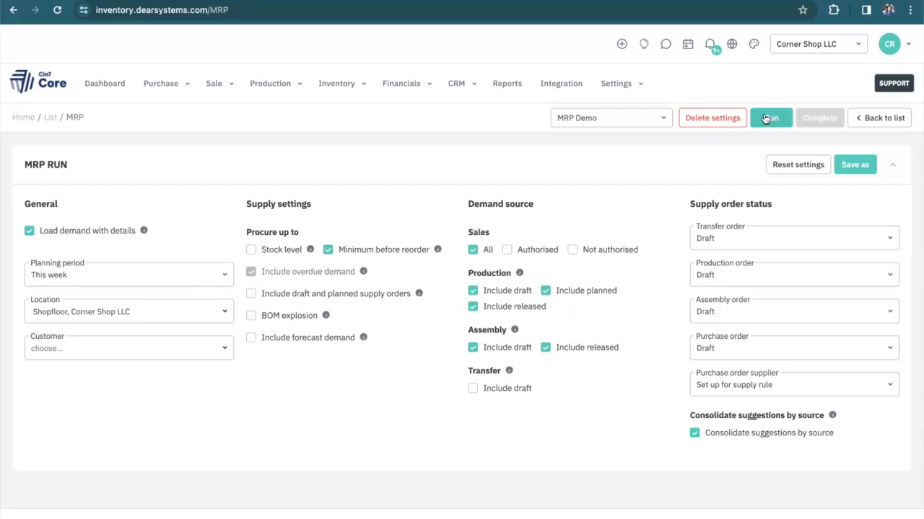
# Run the MRP to create MRP-00026 and view its demand results table
pyautogui.click(771, 118)
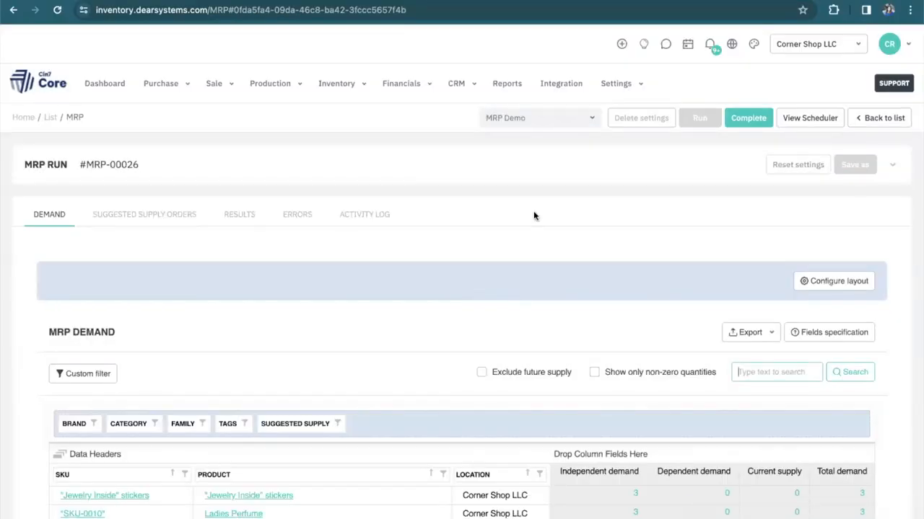
pyautogui.moveTo(524, 220)
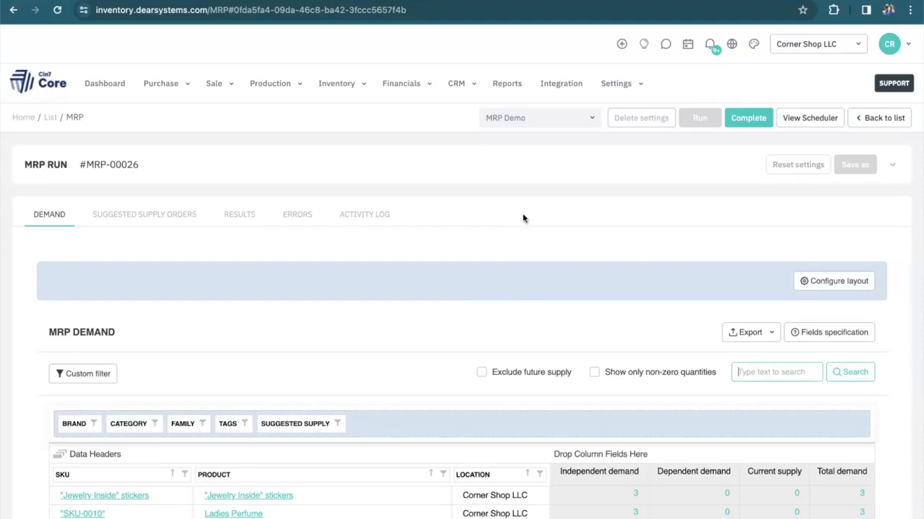
pyautogui.scroll(-3)
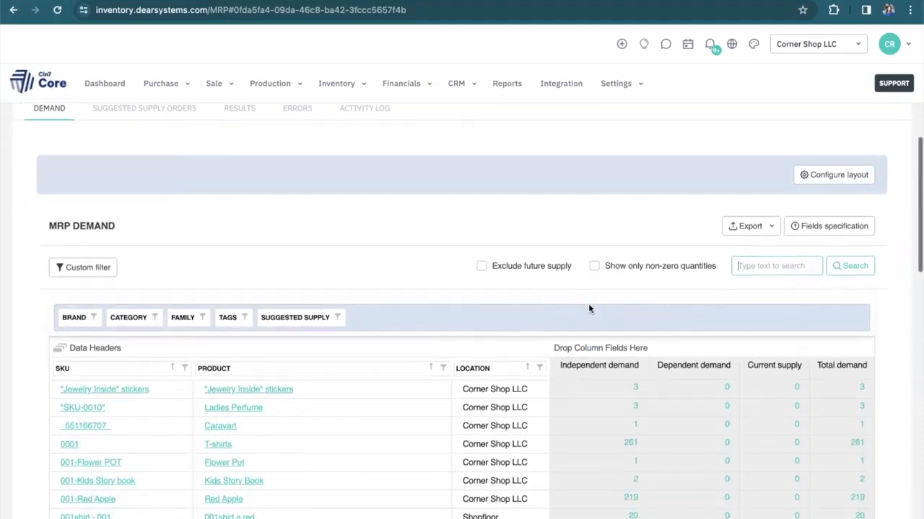
pyautogui.scroll(-3)
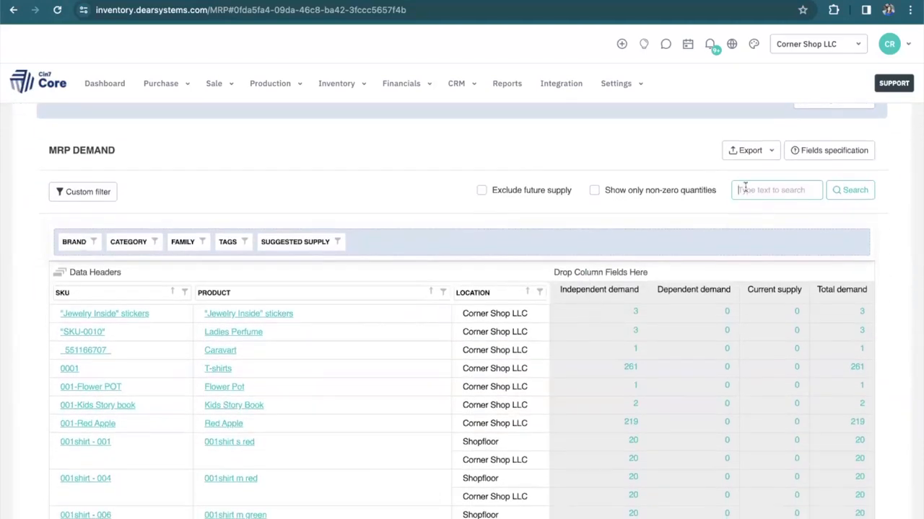
# Filter the MRP demand results to Liquor products
pyautogui.write('Liquor')
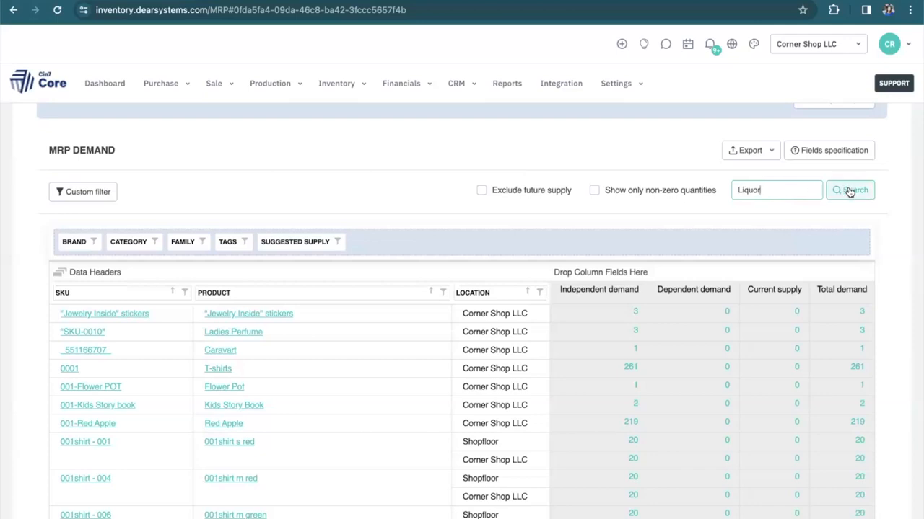
pyautogui.click(851, 190)
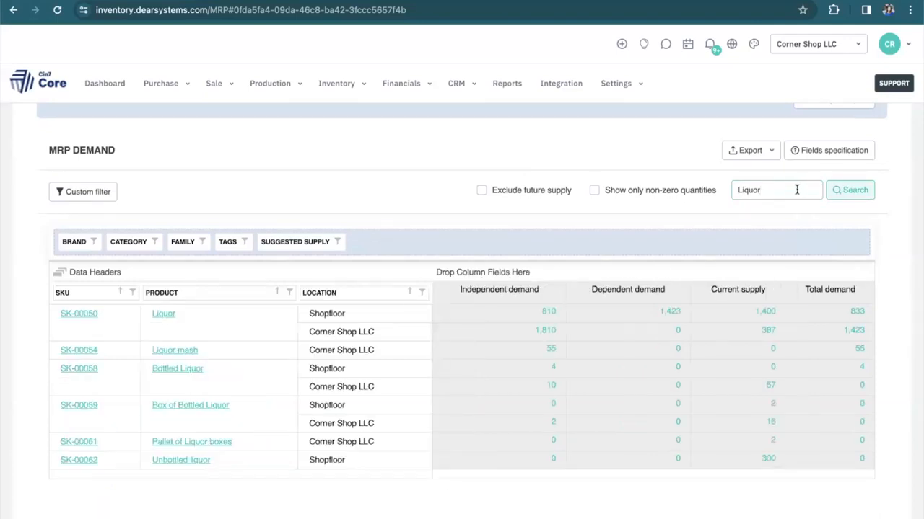
pyautogui.moveTo(478, 265)
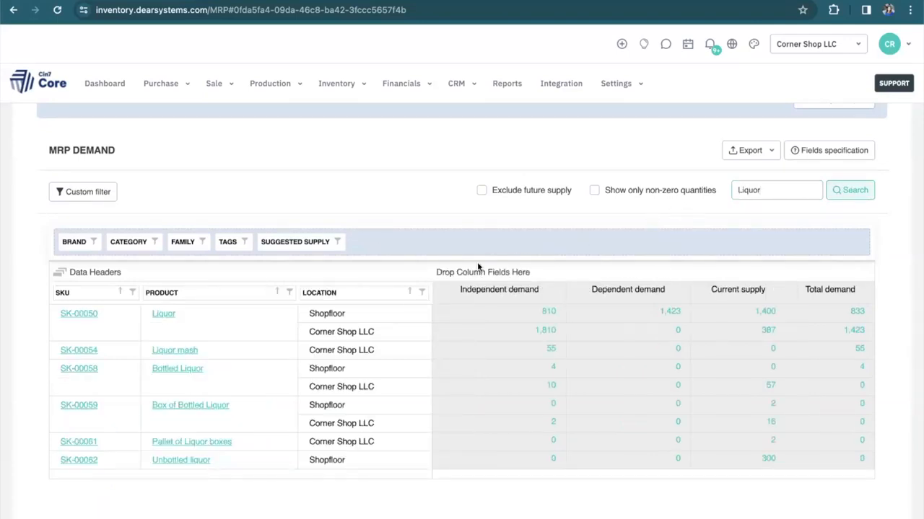
pyautogui.moveTo(401, 318)
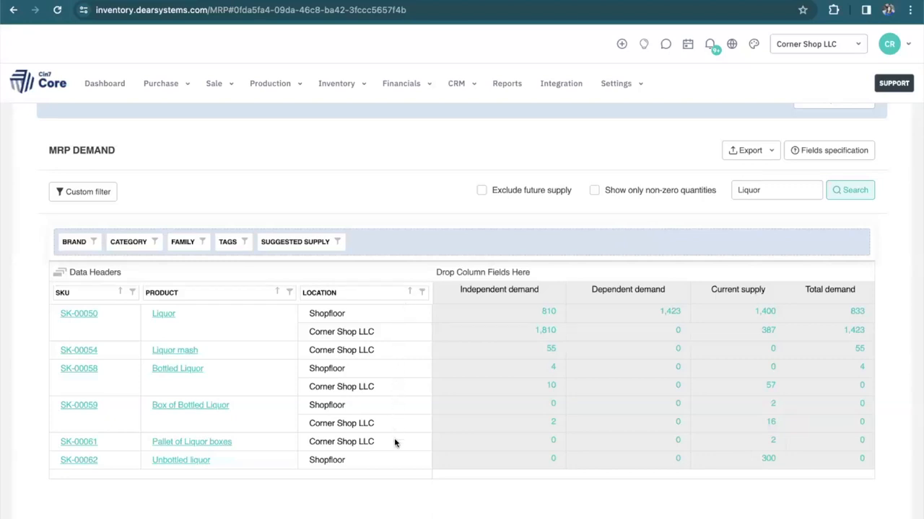
pyautogui.moveTo(482, 478)
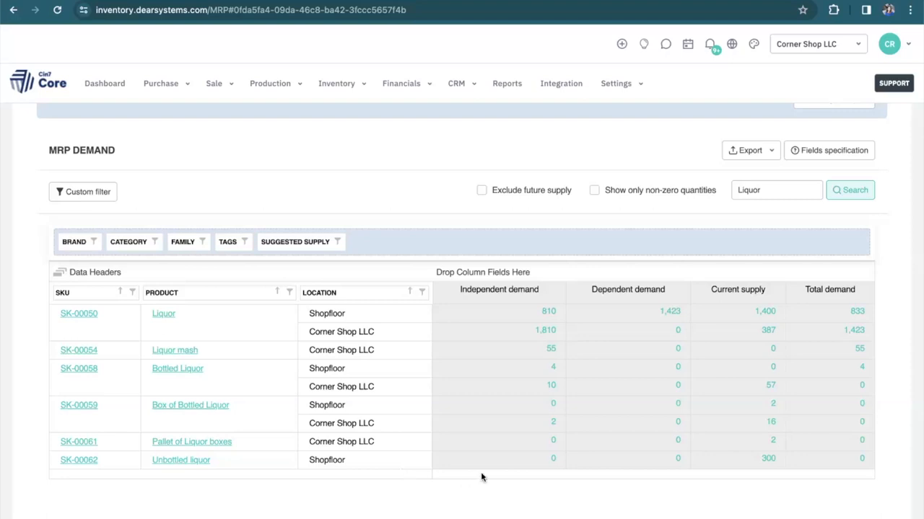
pyautogui.moveTo(541, 332)
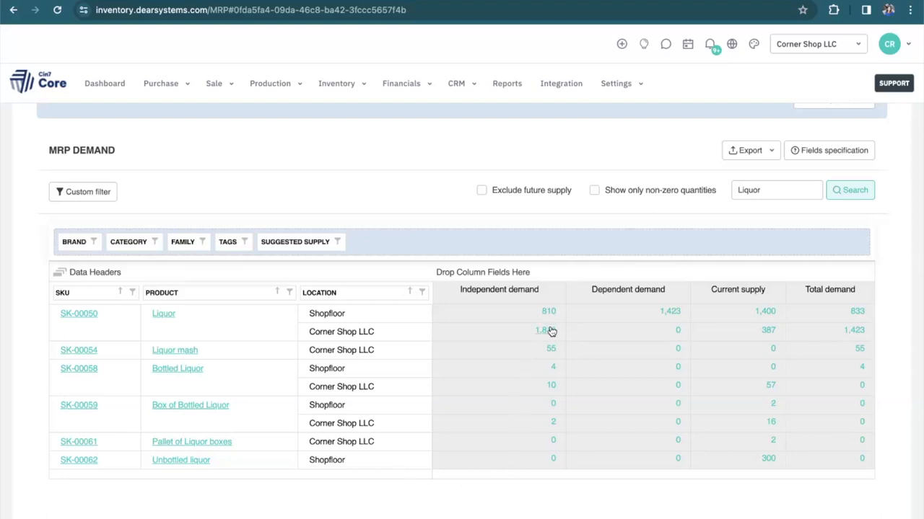
pyautogui.moveTo(548, 331)
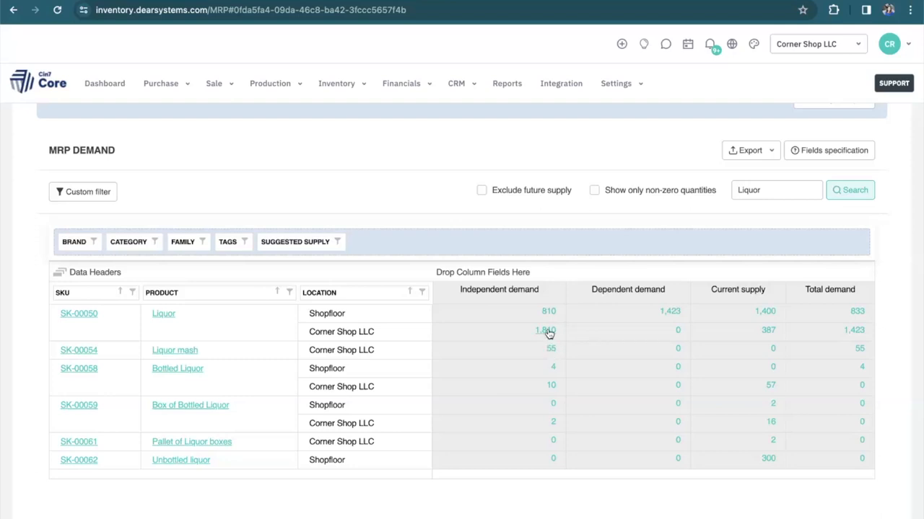
# View Liquor's Corner Shop LLC demand breakdown: 1,810 demand, 387 supply, four sales orders
pyautogui.click(544, 330)
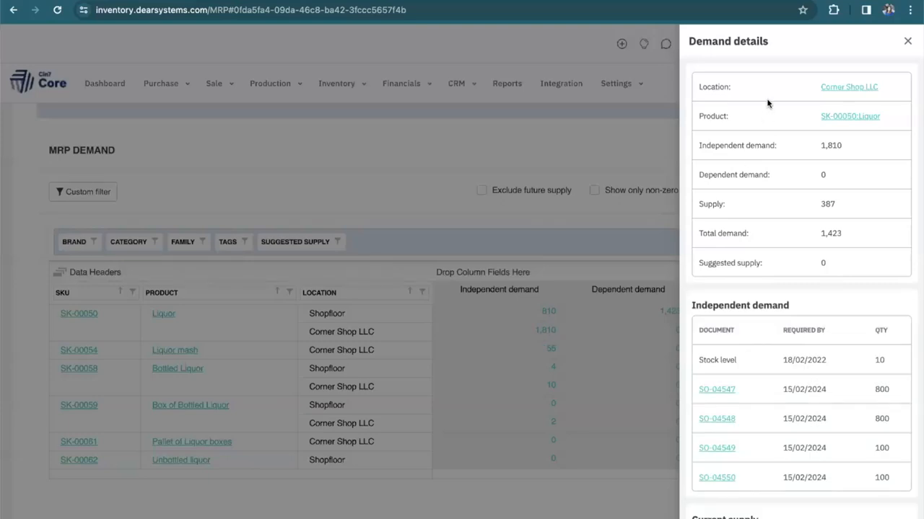
pyautogui.moveTo(792, 149)
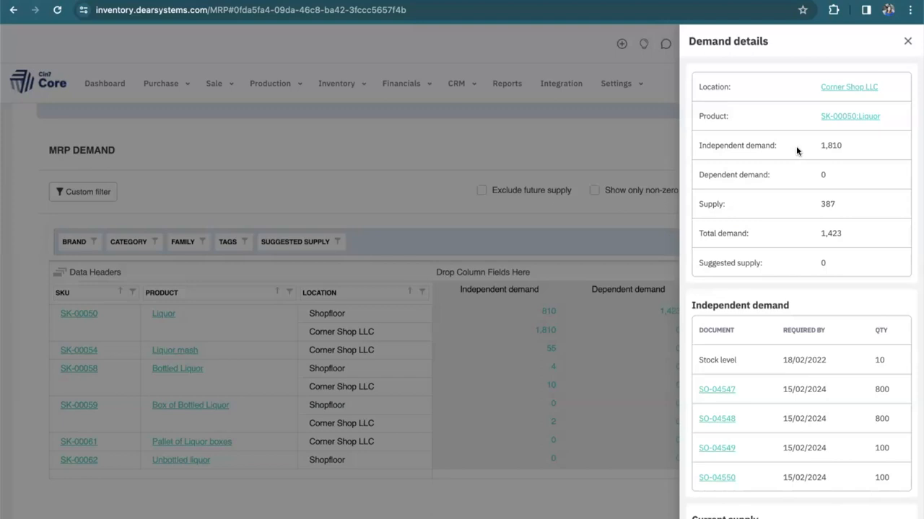
pyautogui.moveTo(776, 234)
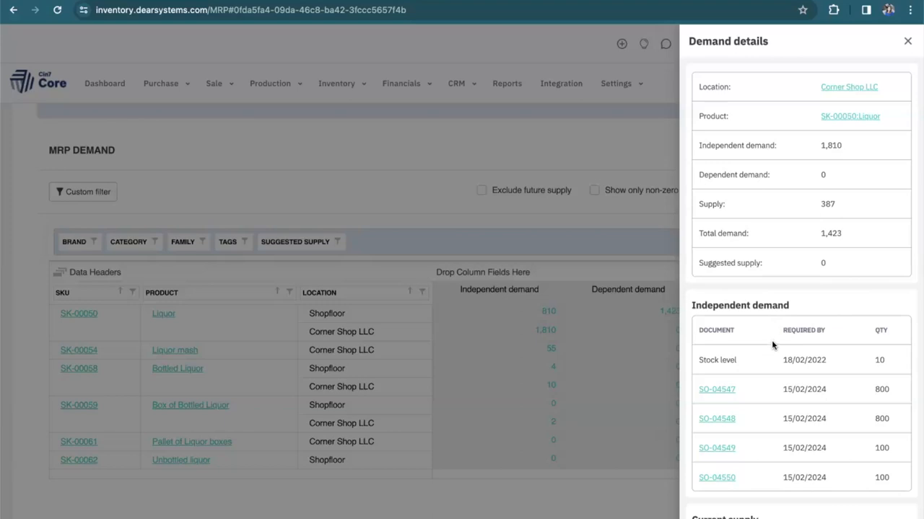
pyautogui.moveTo(757, 378)
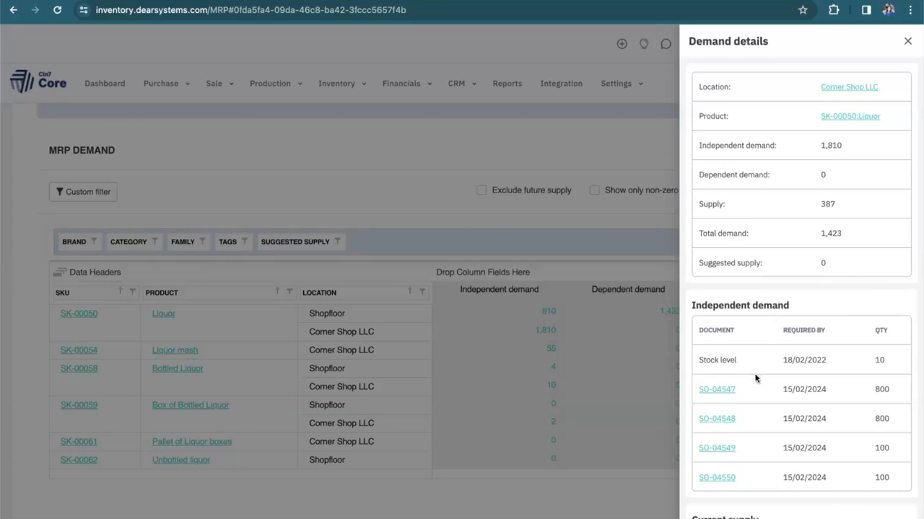
pyautogui.moveTo(740, 447)
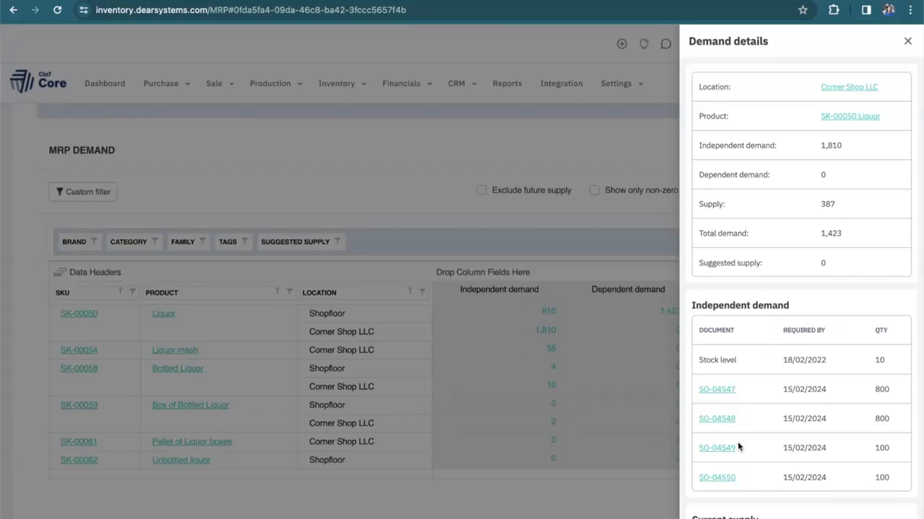
pyautogui.moveTo(744, 369)
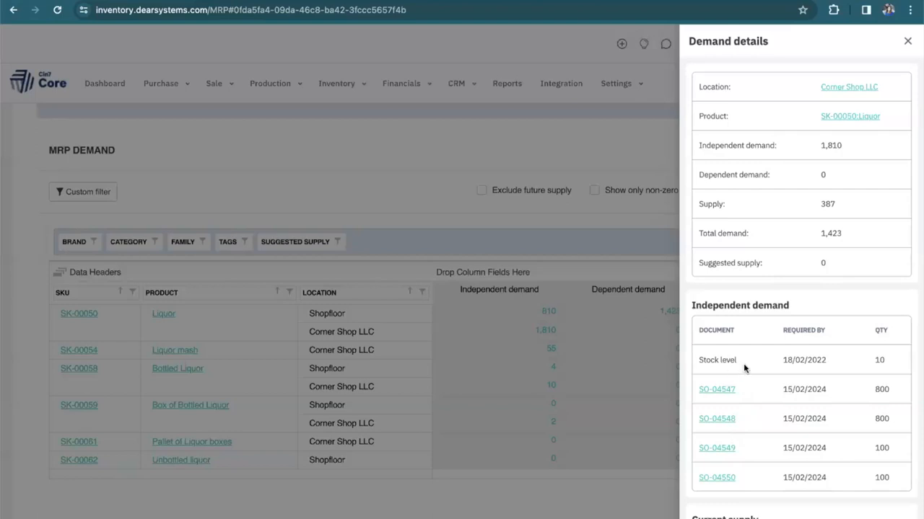
pyautogui.moveTo(760, 368)
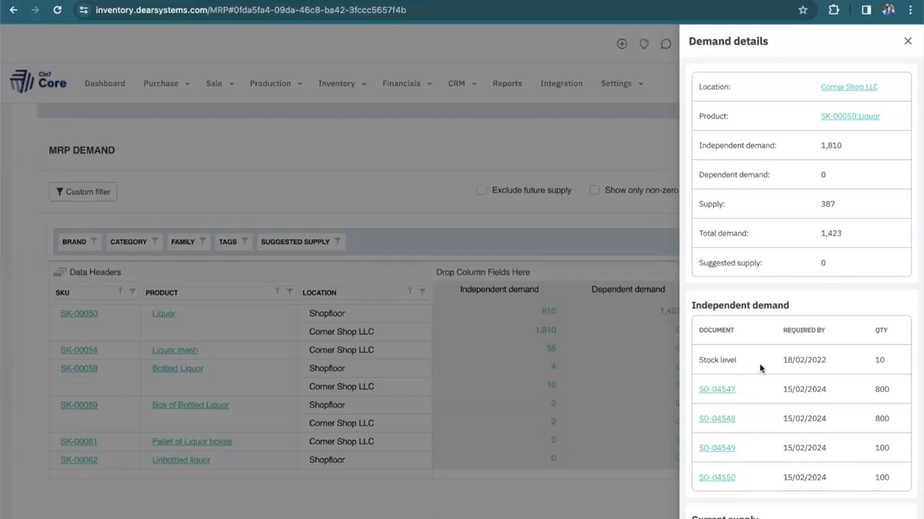
pyautogui.moveTo(771, 210)
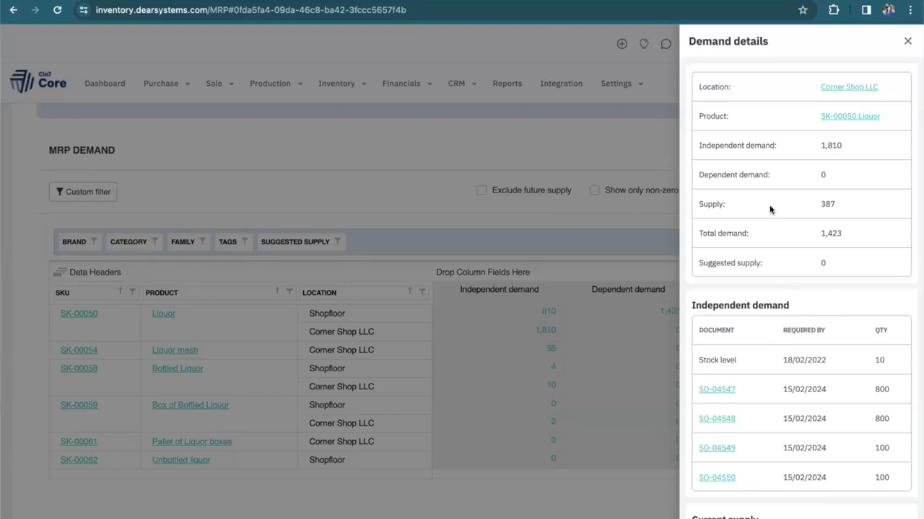
pyautogui.scroll(-3)
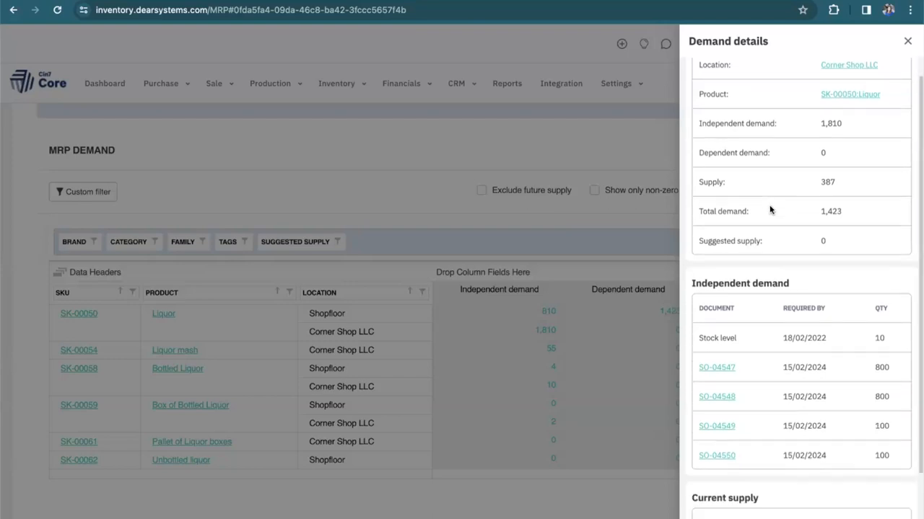
pyautogui.scroll(-3)
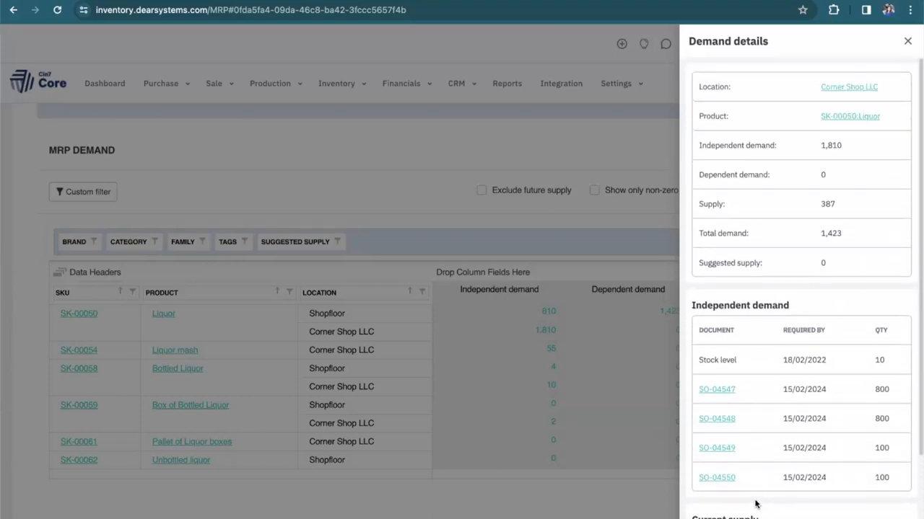
pyautogui.moveTo(771, 251)
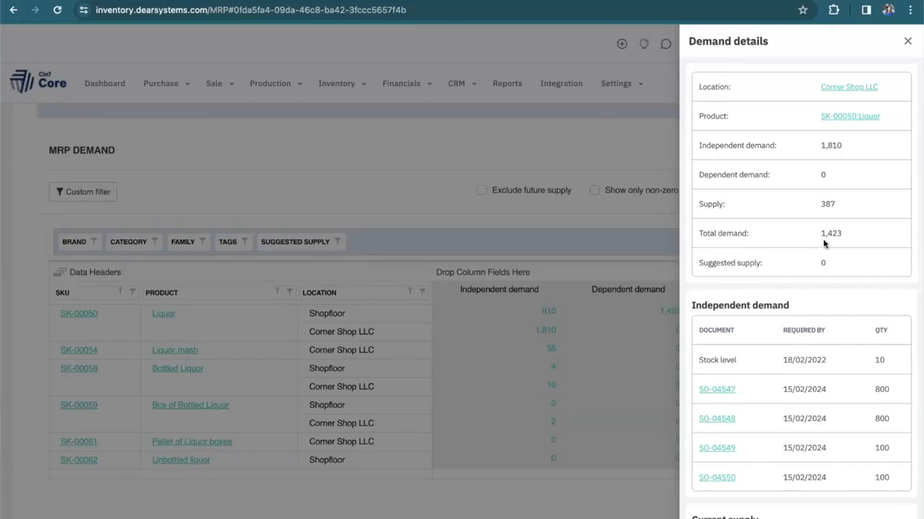
pyautogui.moveTo(837, 241)
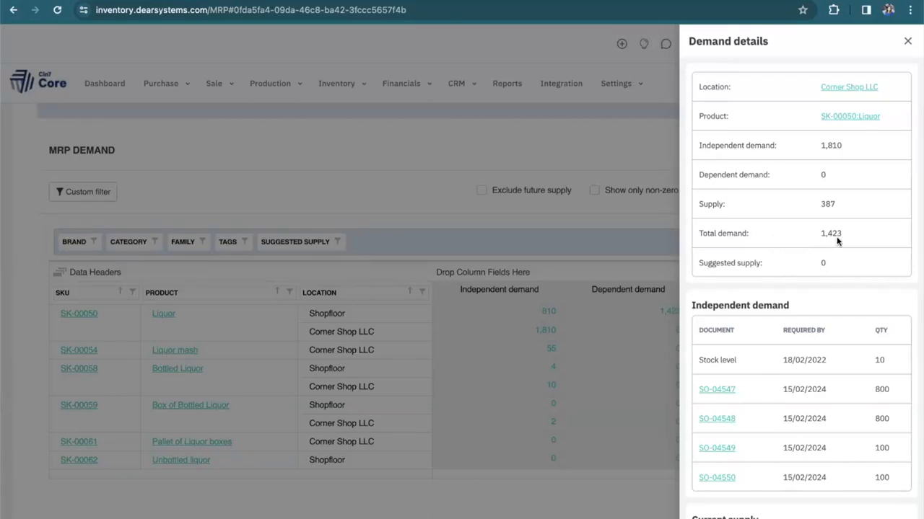
pyautogui.moveTo(836, 243)
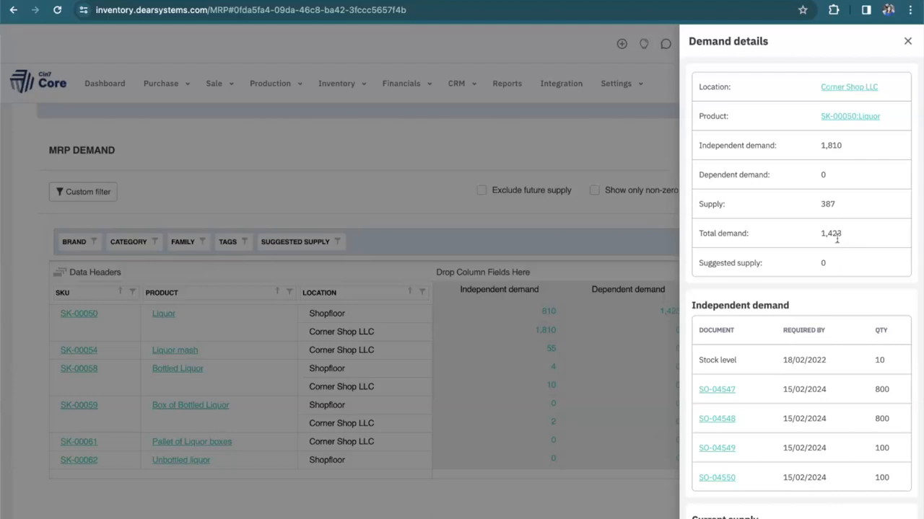
# Close the Liquor demand details to return to the filtered MRP demand table
pyautogui.click(906, 38)
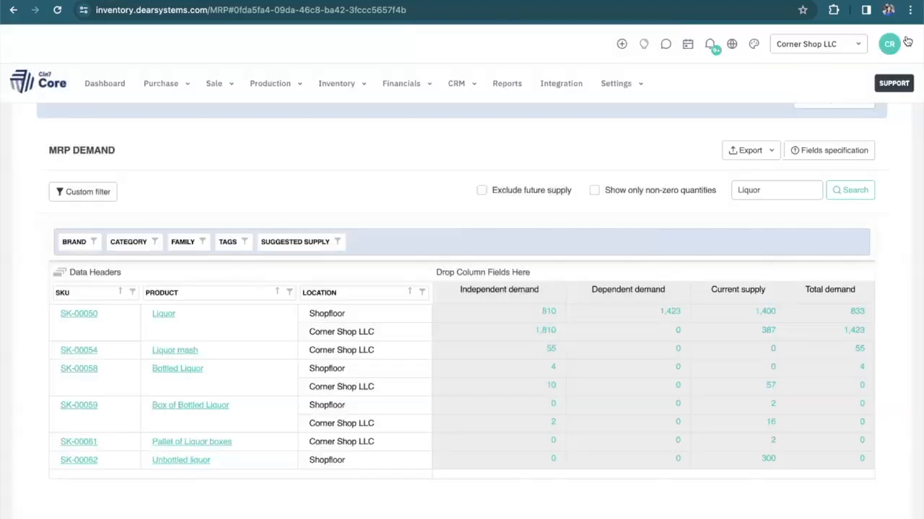
pyautogui.moveTo(421, 231)
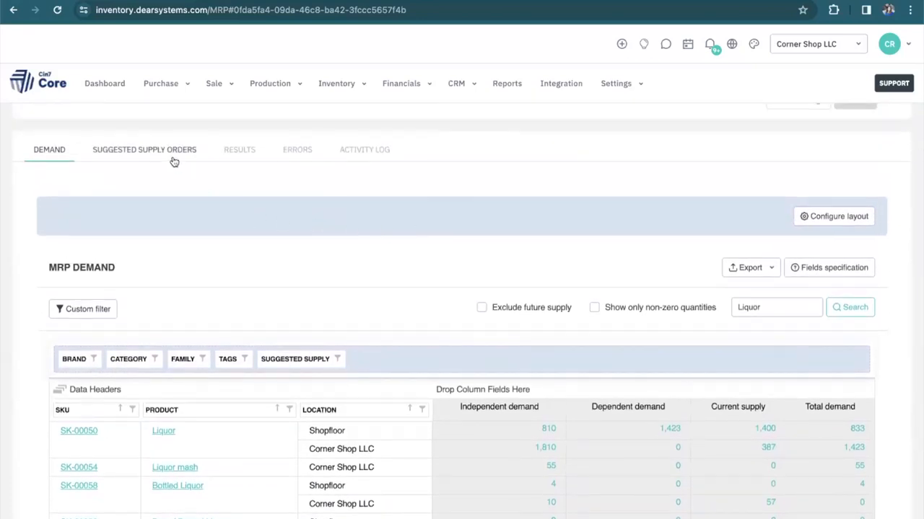
# Select all suggested supply orders for MRP-00026 and confirm them, creating production order MO-00283
pyautogui.click(144, 149)
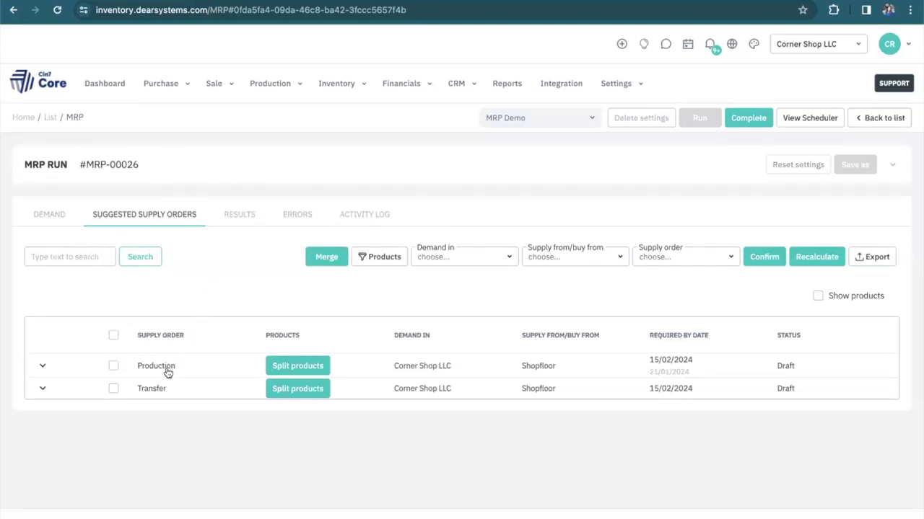
pyautogui.moveTo(163, 386)
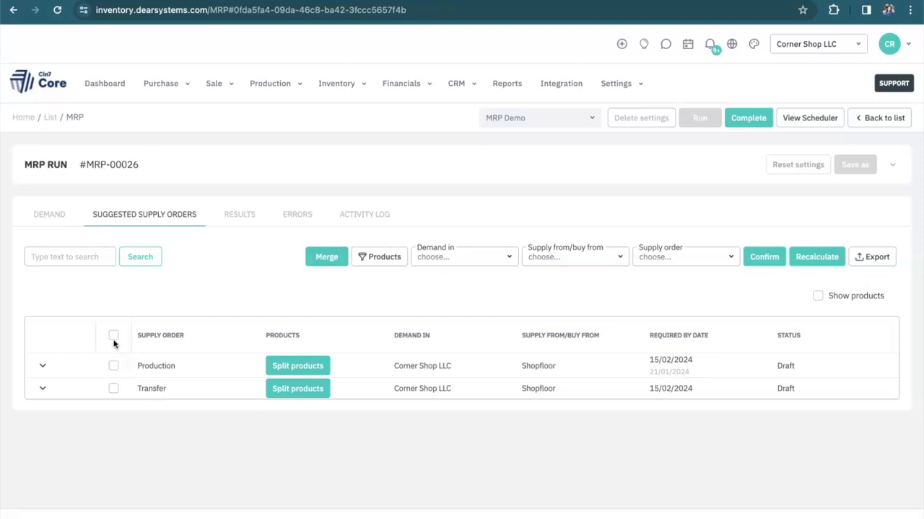
pyautogui.click(112, 334)
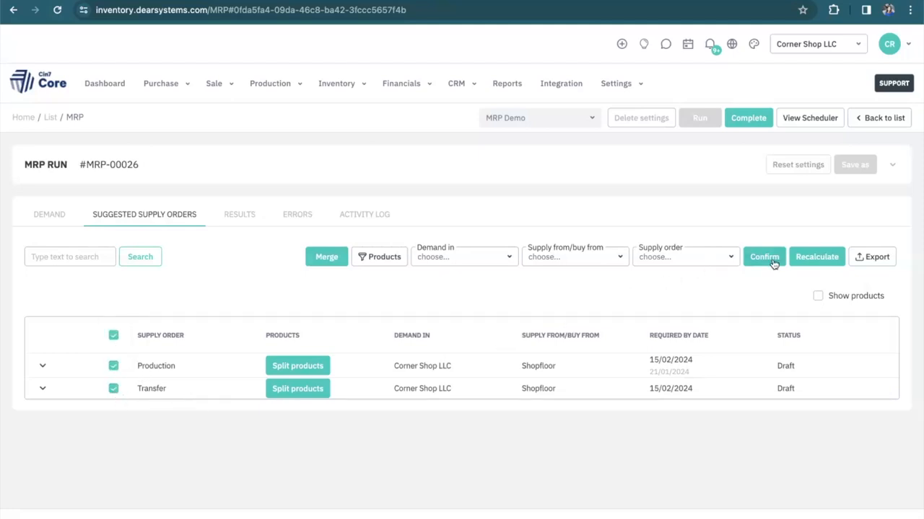
pyautogui.click(764, 257)
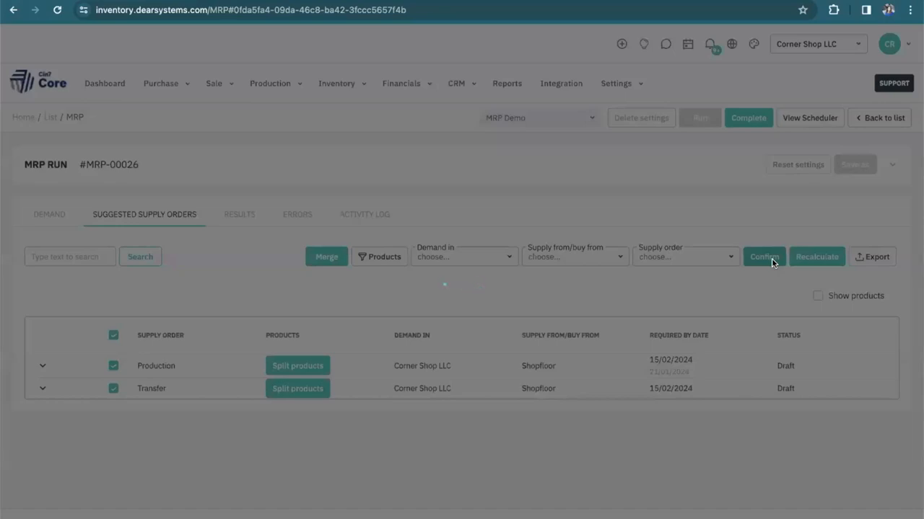
pyautogui.click(764, 256)
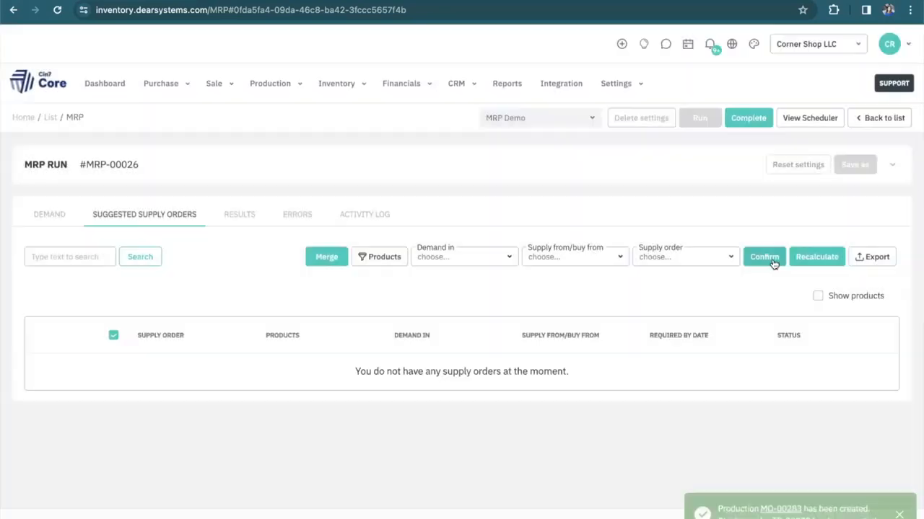
pyautogui.moveTo(757, 425)
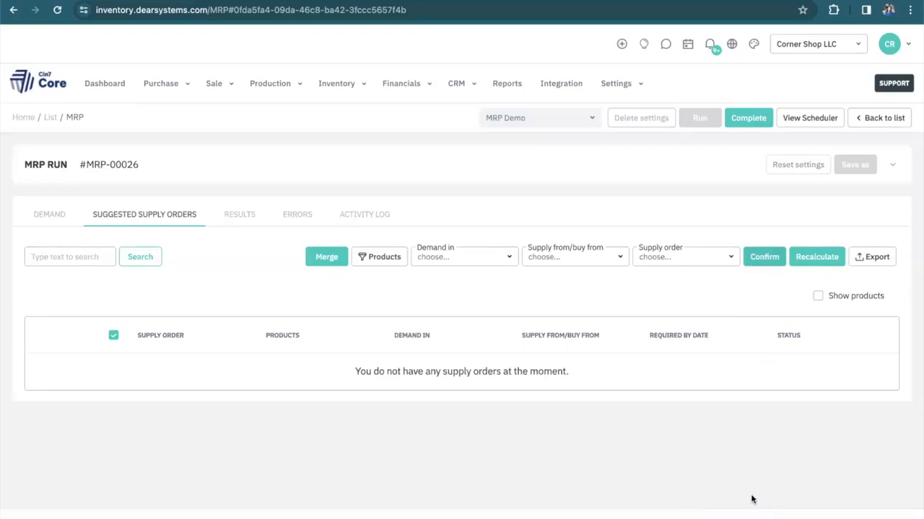
pyautogui.moveTo(250, 226)
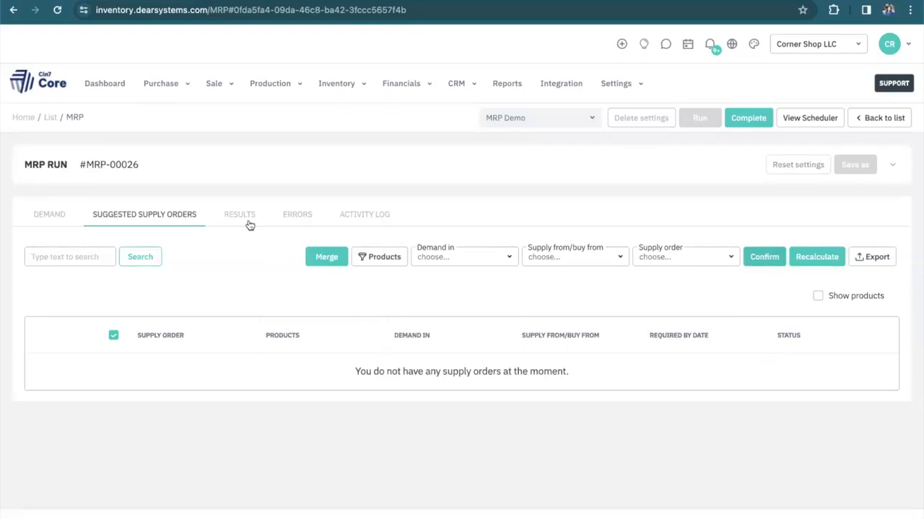
# Review the created orders TR-00288 and MO-00283 in Results, then view the run's errors
pyautogui.click(240, 213)
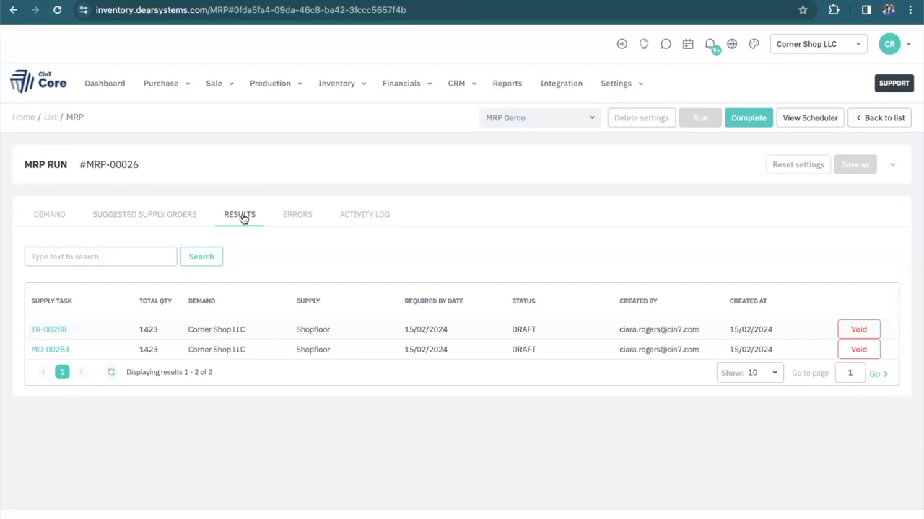
pyautogui.moveTo(63, 334)
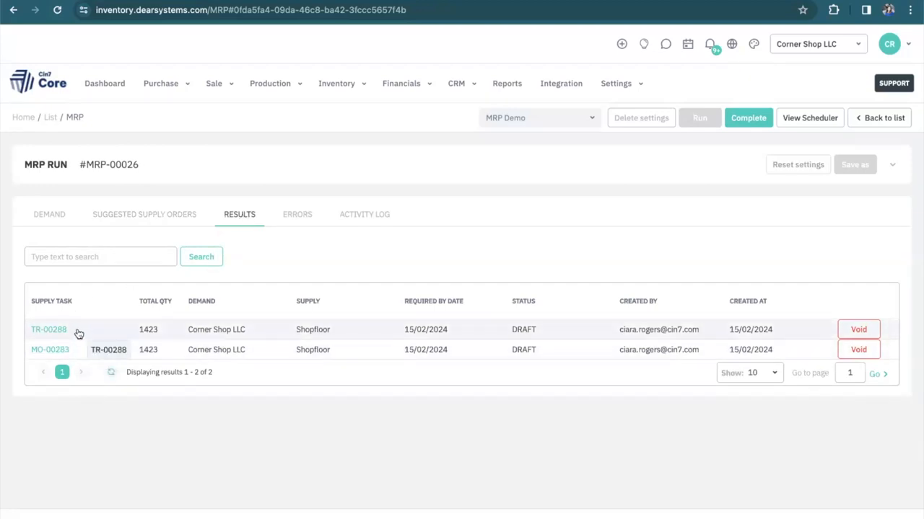
pyautogui.moveTo(83, 342)
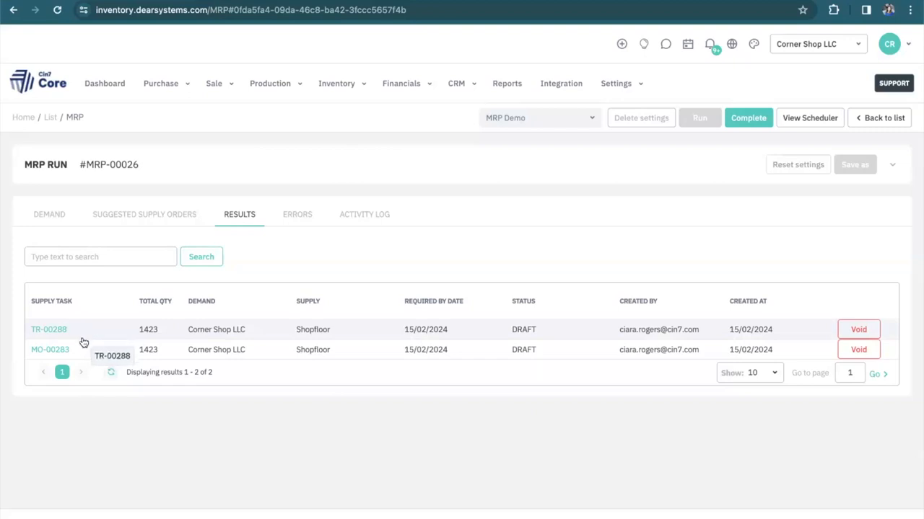
pyautogui.moveTo(87, 350)
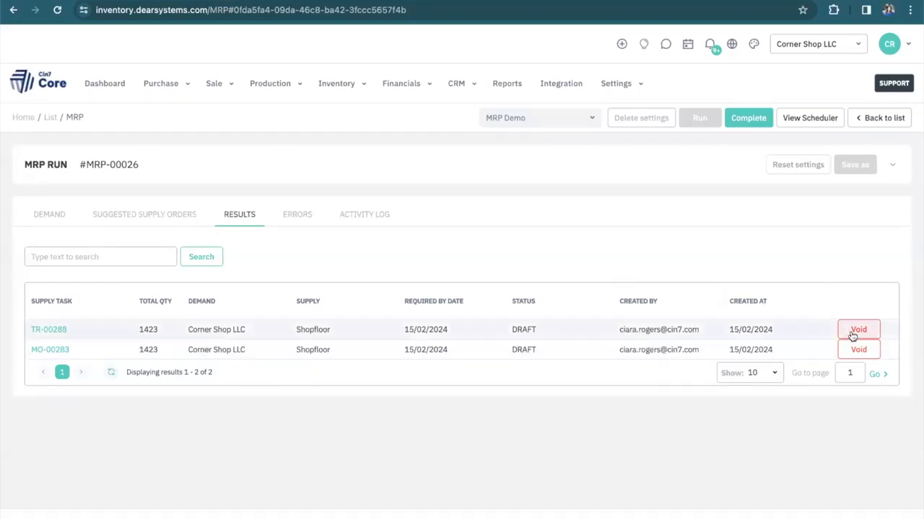
pyautogui.moveTo(725, 372)
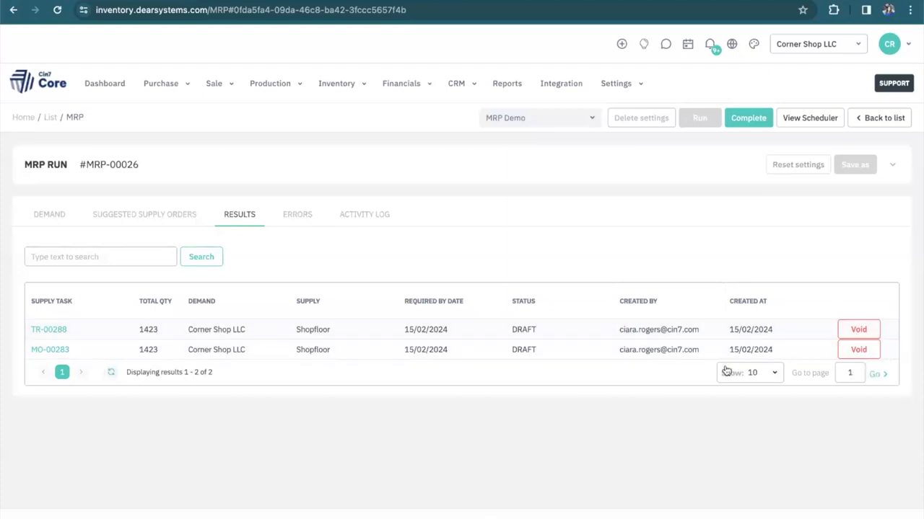
pyautogui.moveTo(448, 416)
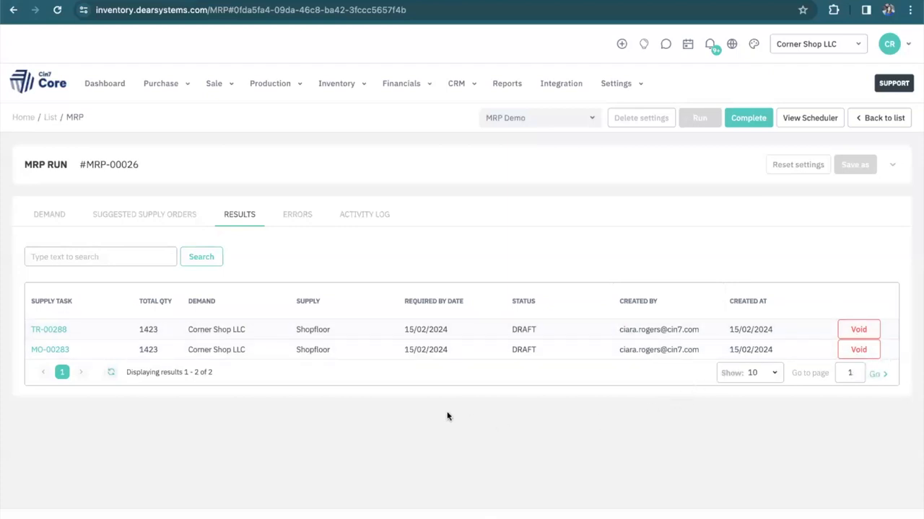
pyautogui.click(297, 214)
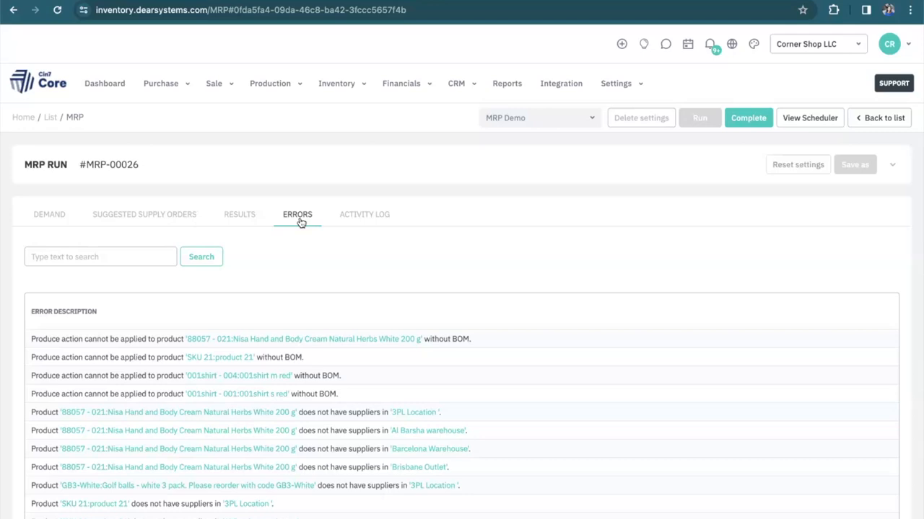
# View the MRP-00026 activity log, then complete the run with 'Complete anyway'
pyautogui.click(364, 213)
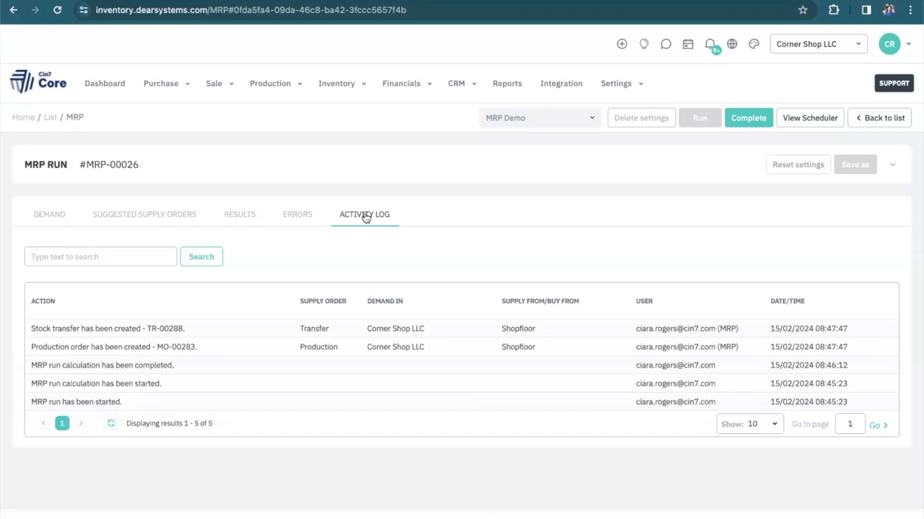
pyautogui.moveTo(199, 407)
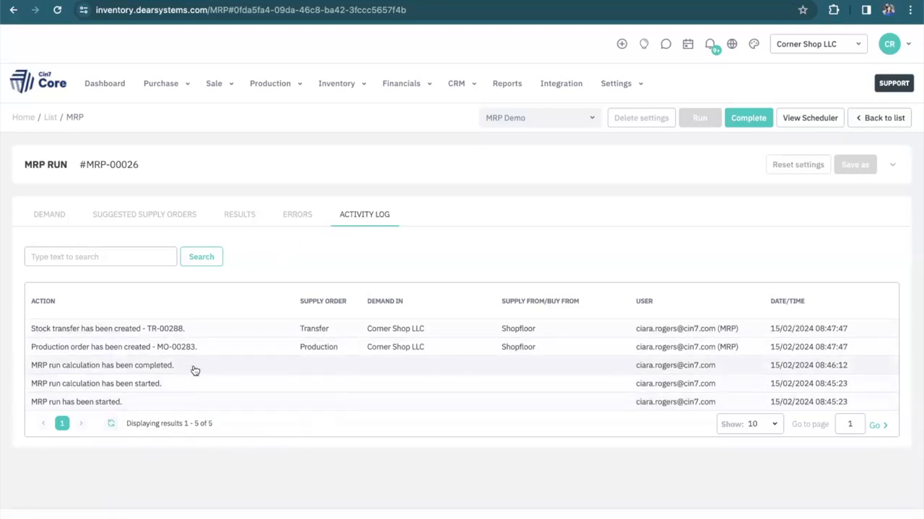
pyautogui.moveTo(193, 331)
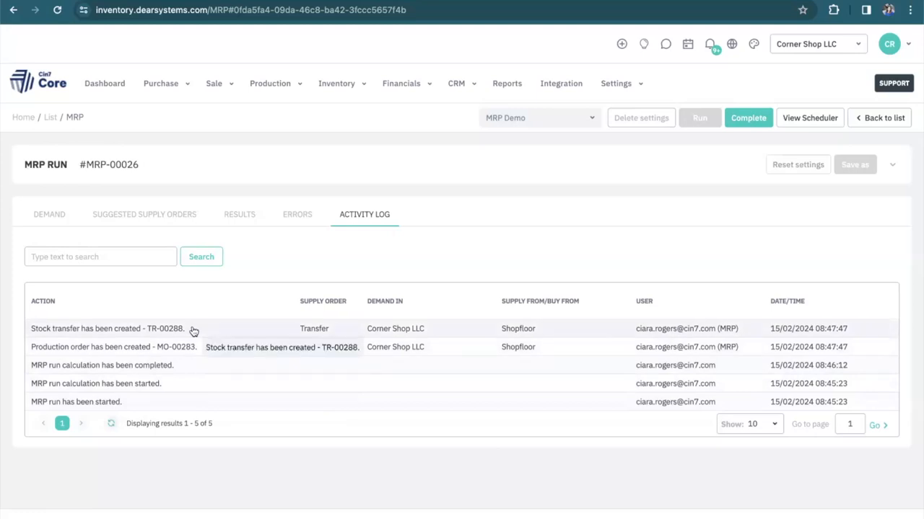
pyautogui.moveTo(189, 314)
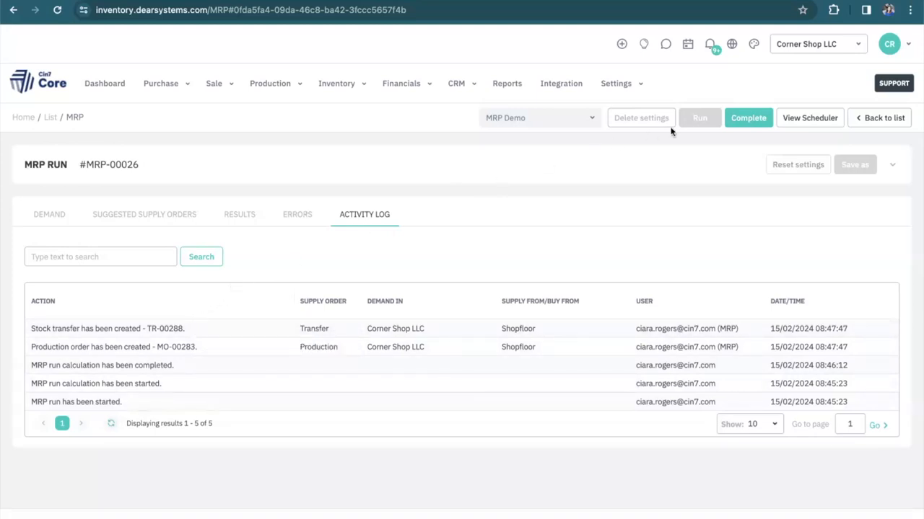
pyautogui.click(748, 118)
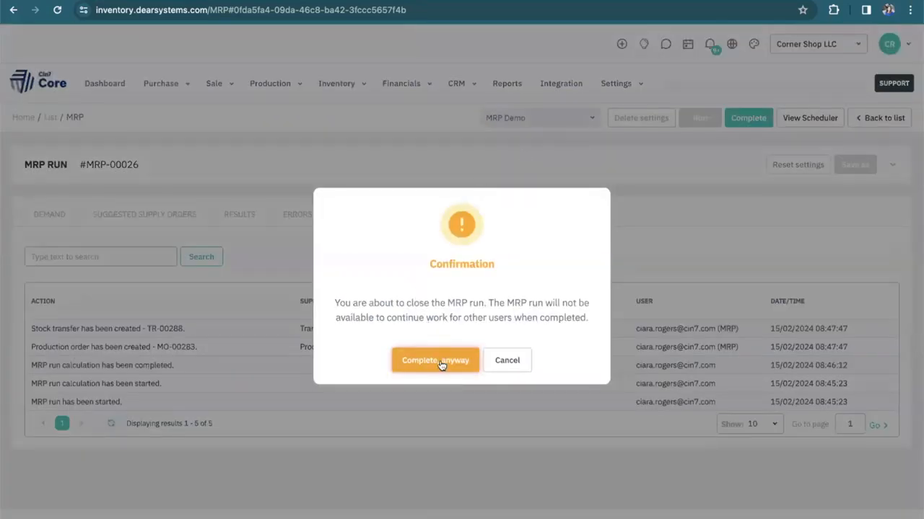
pyautogui.click(436, 361)
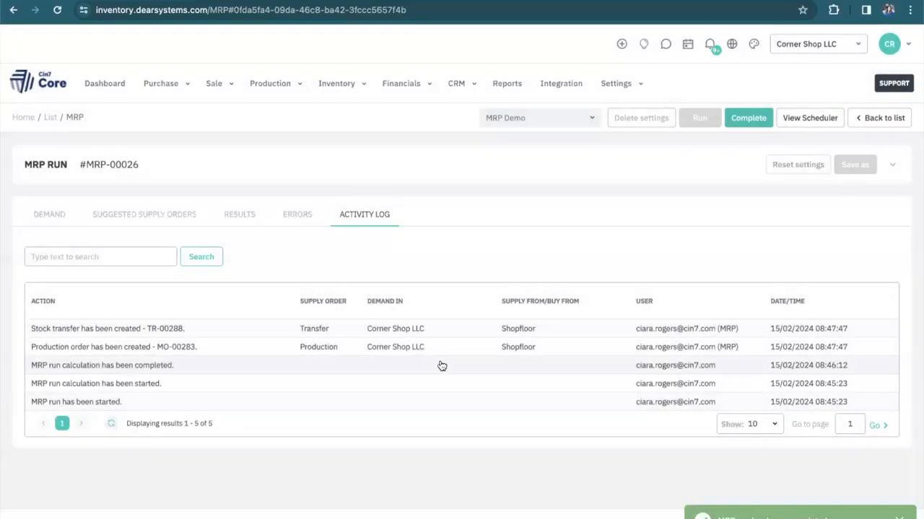
# Return to the MRP runs list showing MRP-00026 as Completed
pyautogui.click(884, 118)
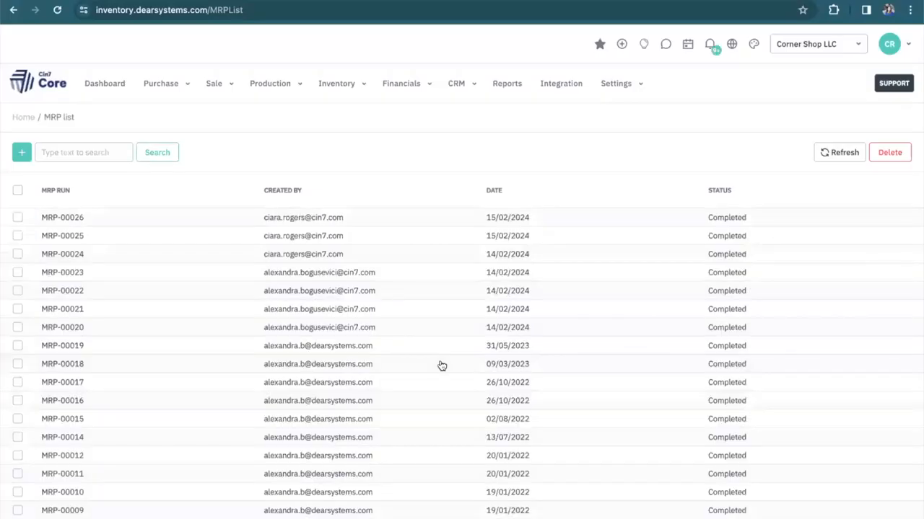
pyautogui.moveTo(398, 152)
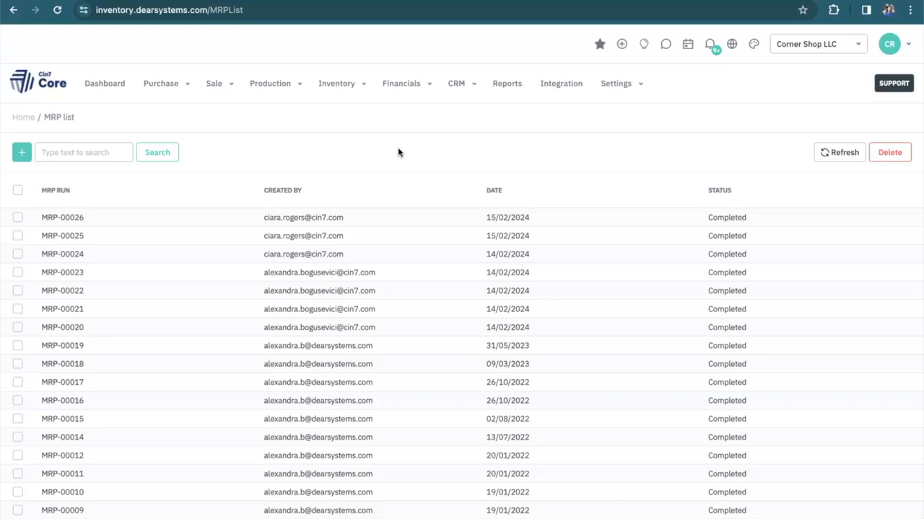
pyautogui.moveTo(466, 162)
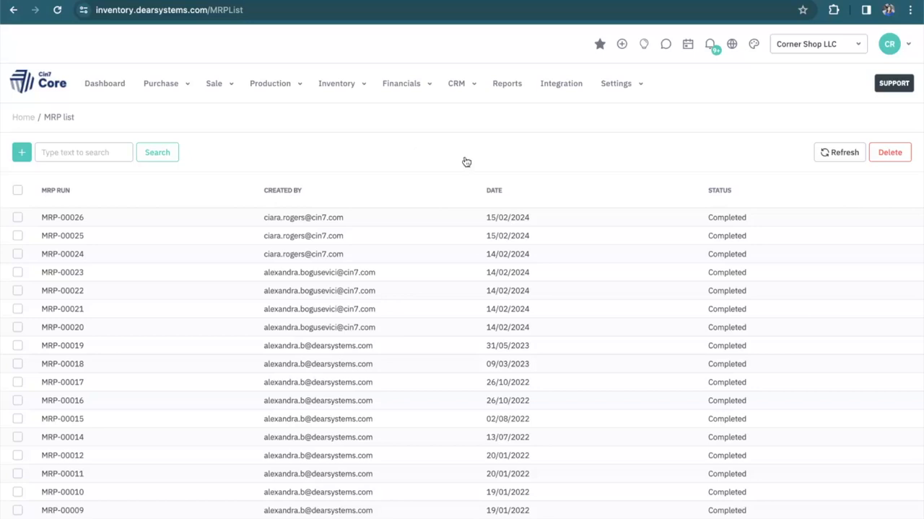